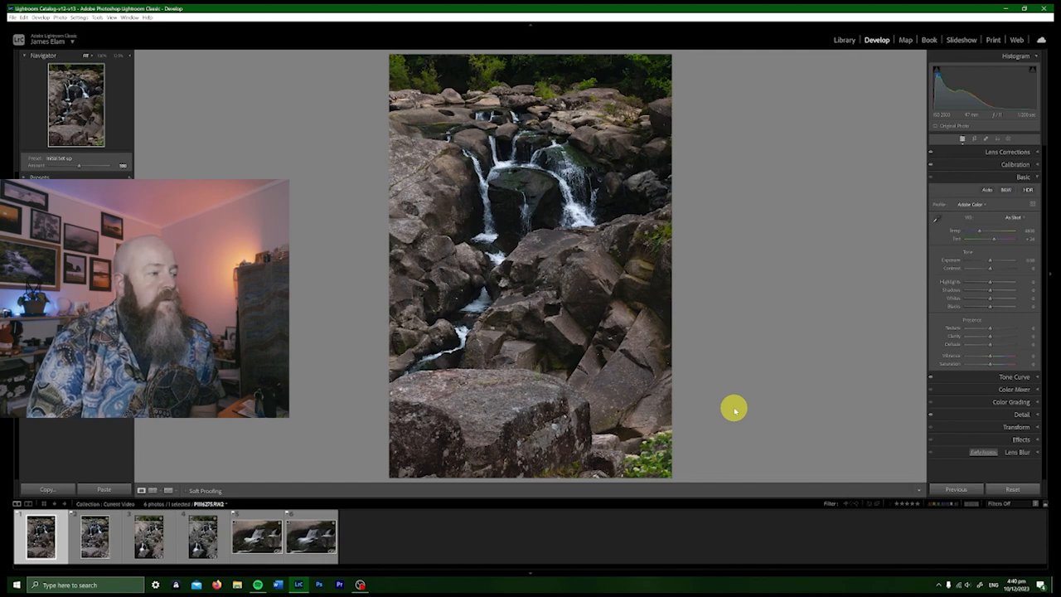
mouse_move(766, 370)
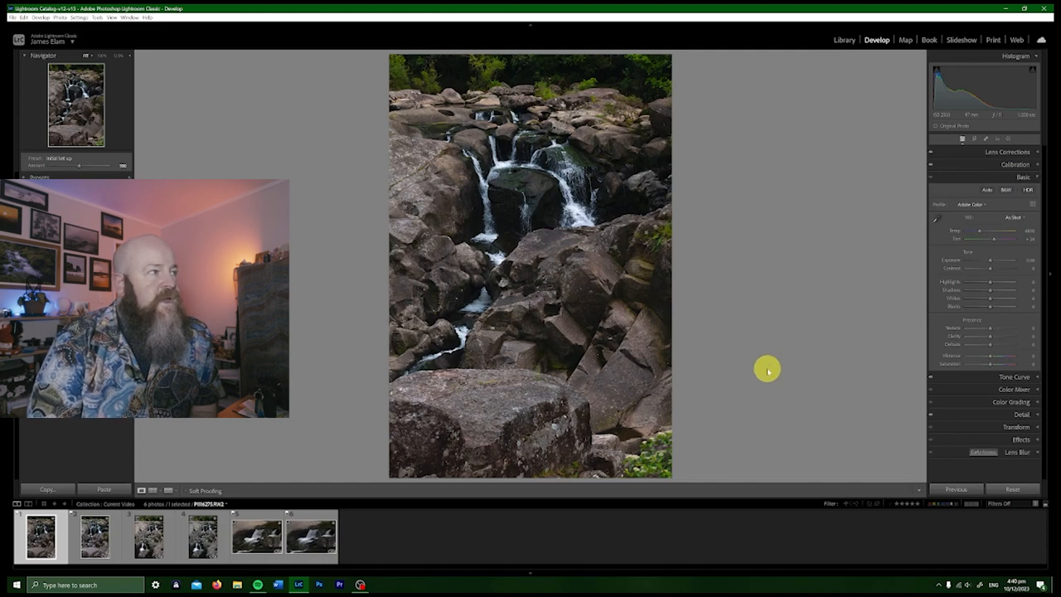
mouse_move(761, 351)
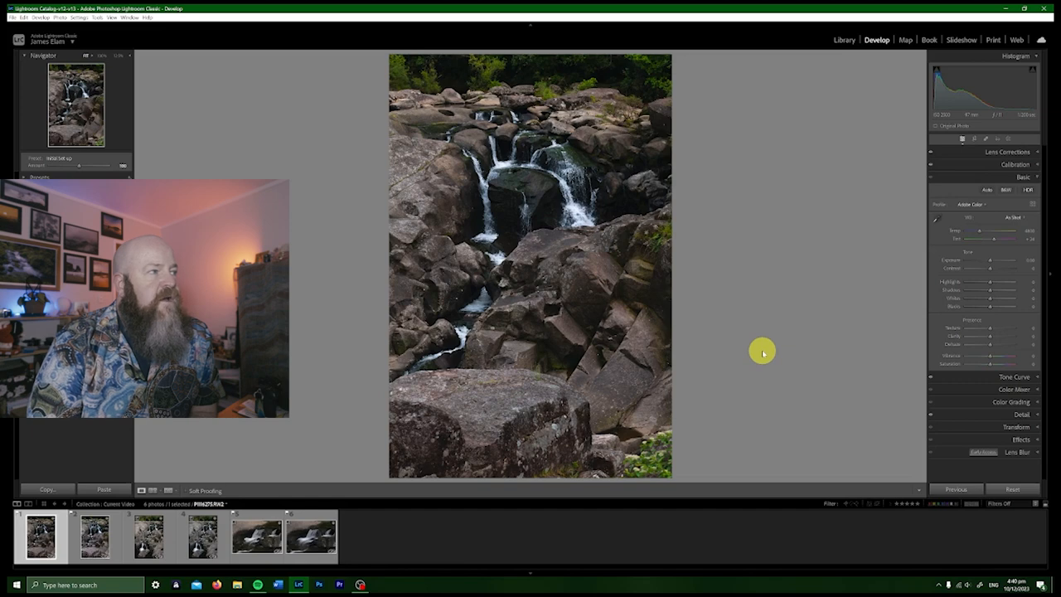
mouse_move(786, 257)
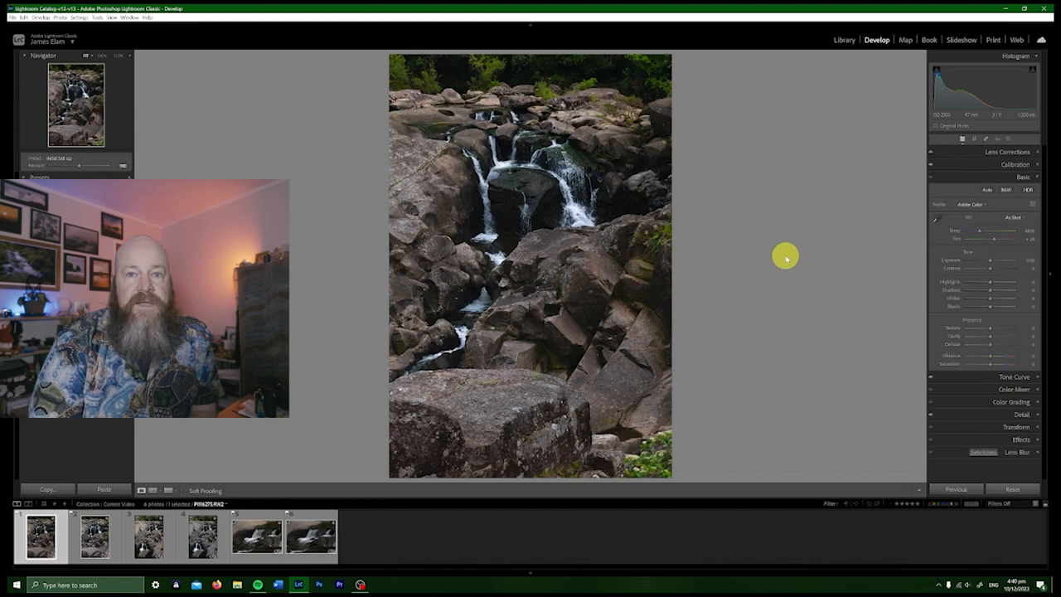
mouse_move(789, 282)
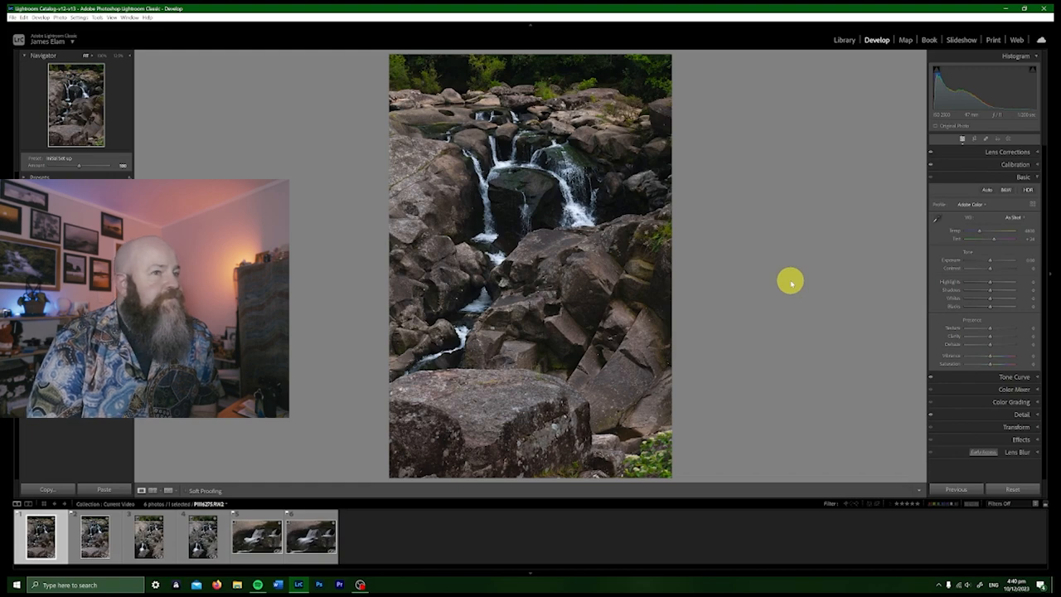
mouse_move(730, 335)
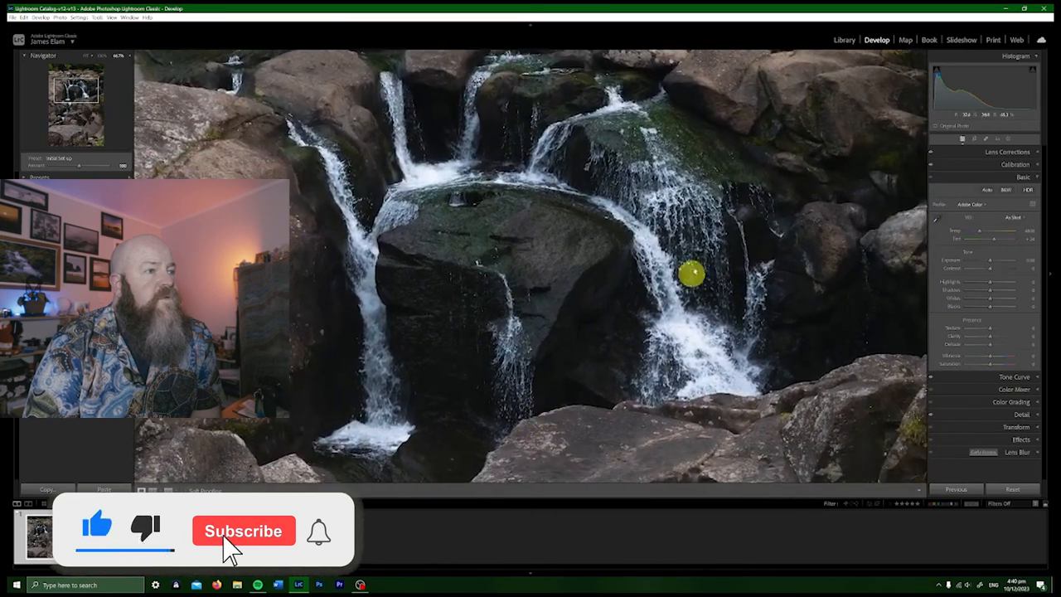
Switch to the slow-shutter, silky-water frame from the filmstrip
left_click(242, 531)
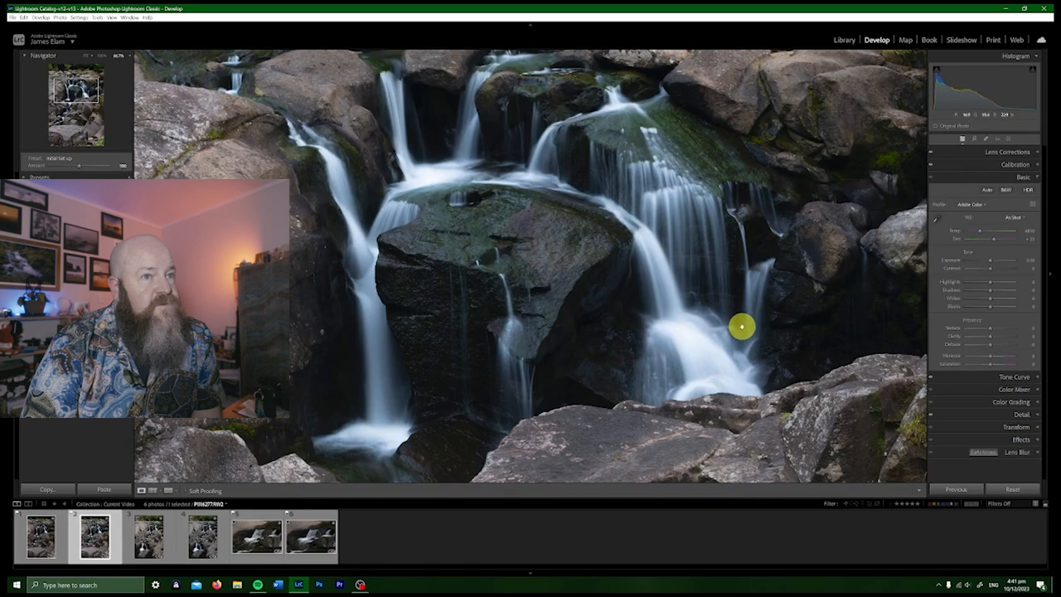
mouse_move(706, 286)
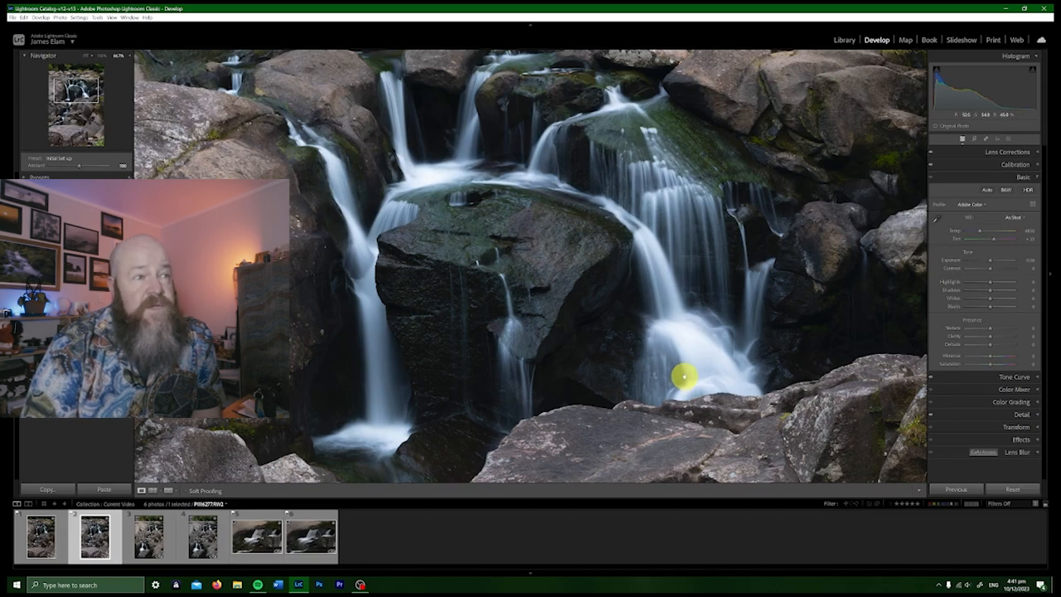
mouse_move(655, 242)
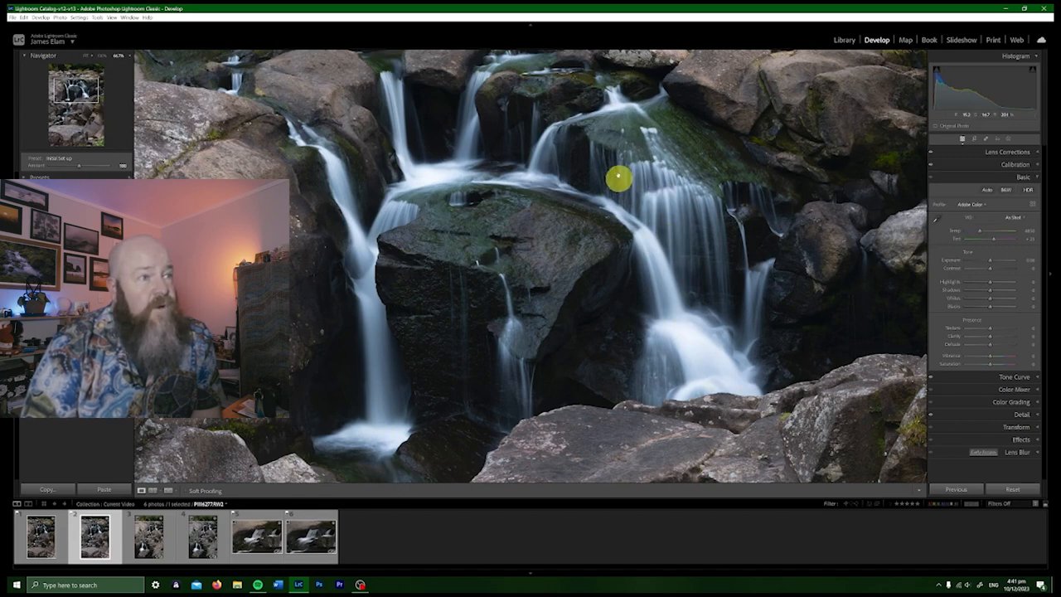
mouse_move(694, 218)
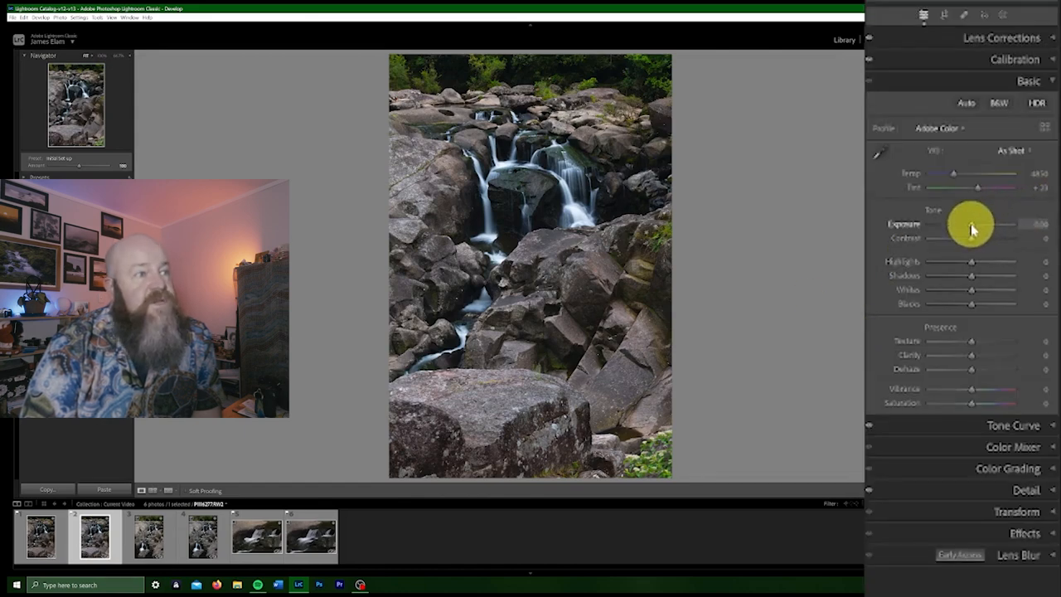
Raise Exposure to +0.37, lift whites and shadows, deepen blacks and pull down highlights
left_click_drag(954, 224, 978, 223)
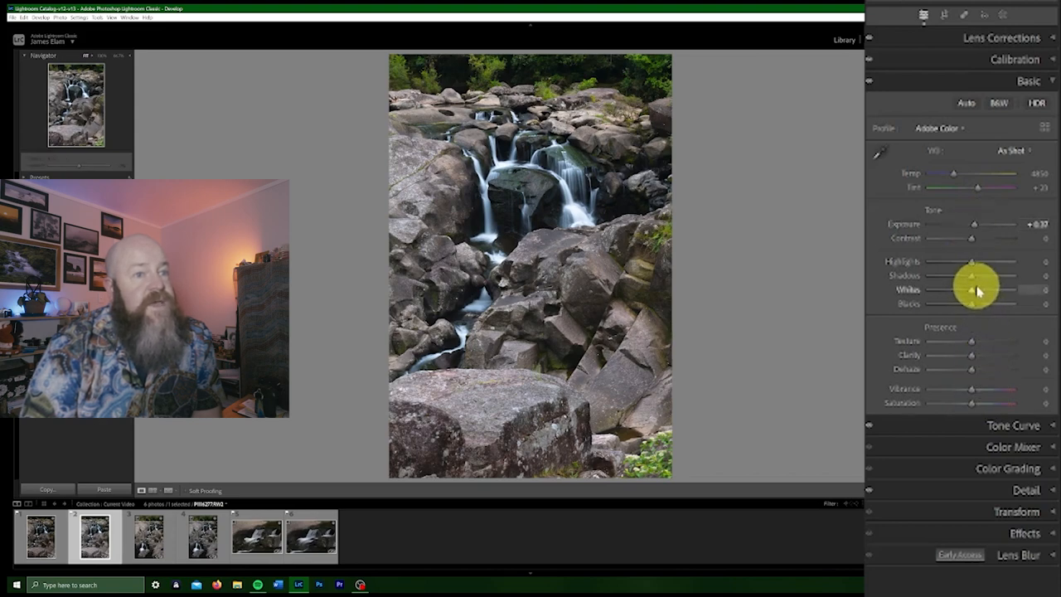
left_click_drag(975, 288, 979, 288)
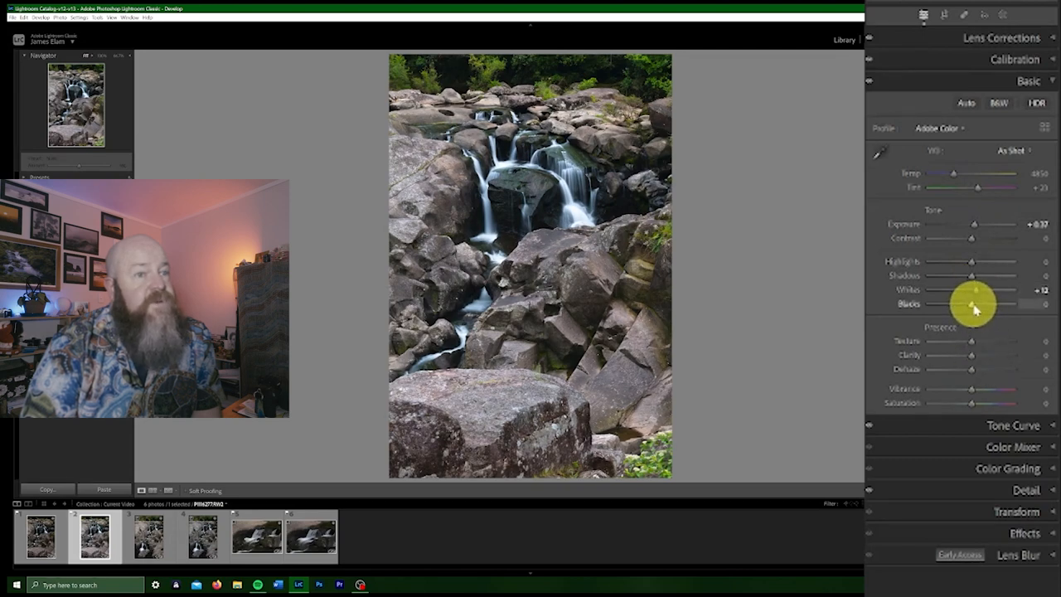
left_click_drag(995, 305, 972, 305)
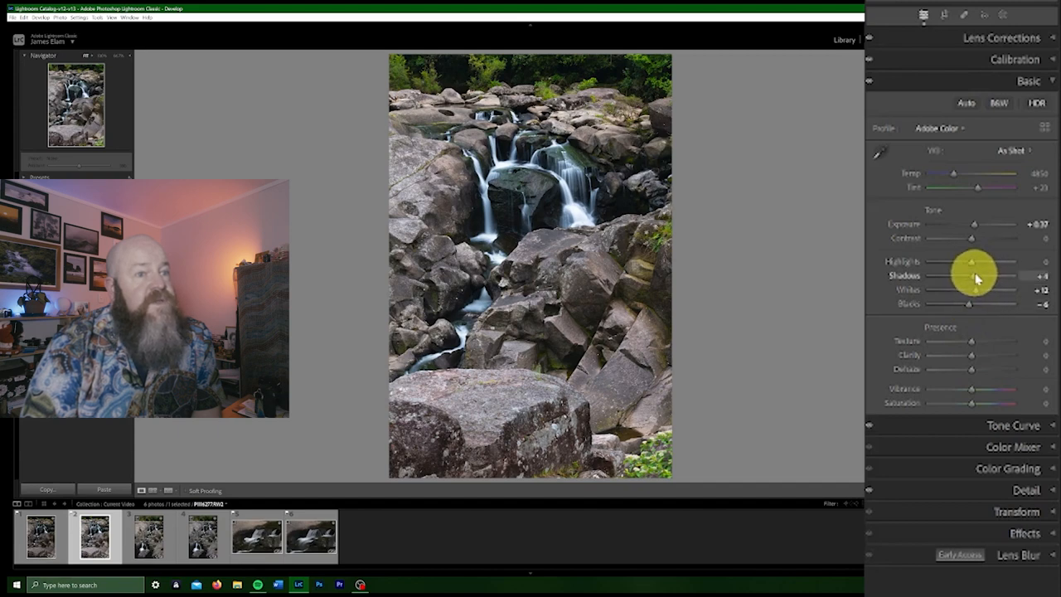
left_click_drag(965, 275, 986, 275)
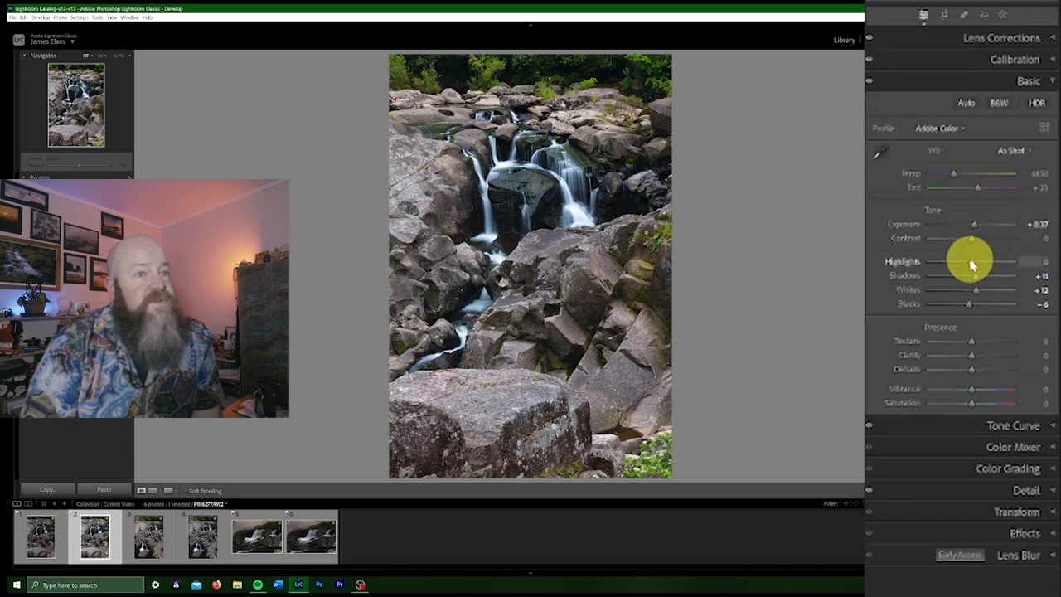
left_click_drag(1004, 262, 975, 262)
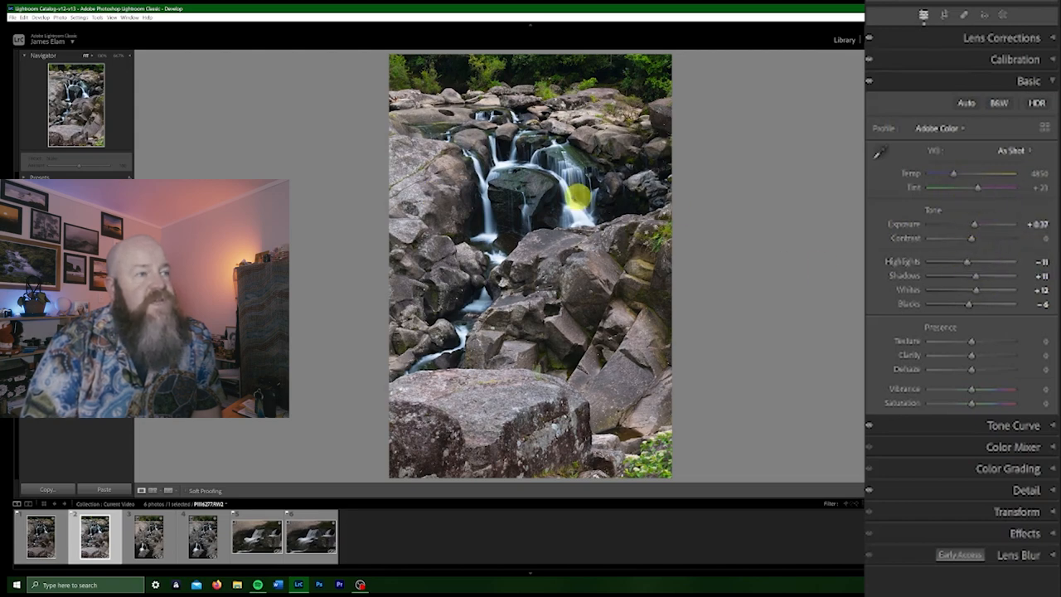
mouse_move(726, 350)
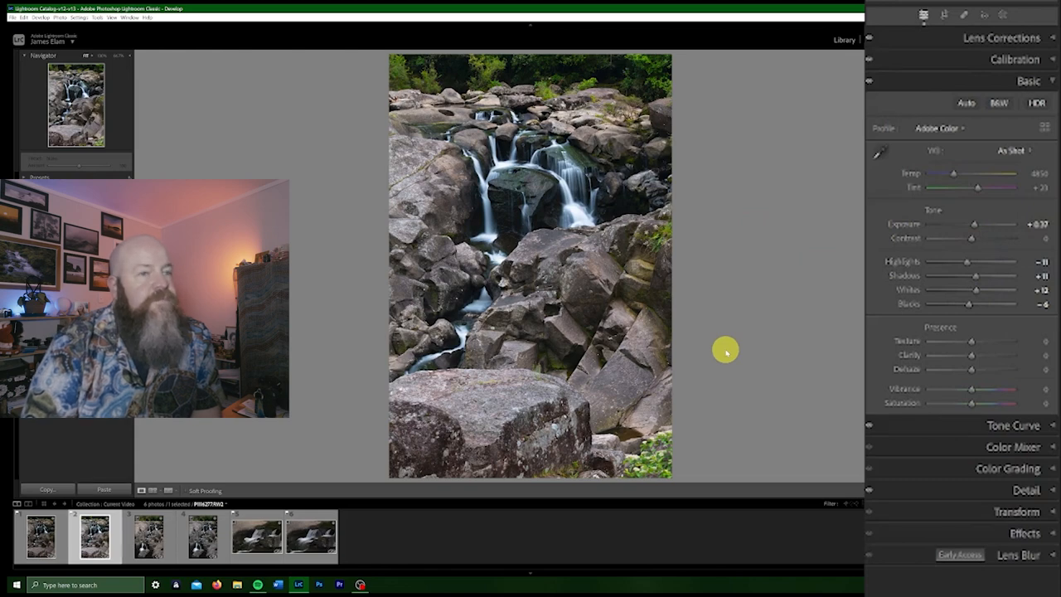
mouse_move(972, 341)
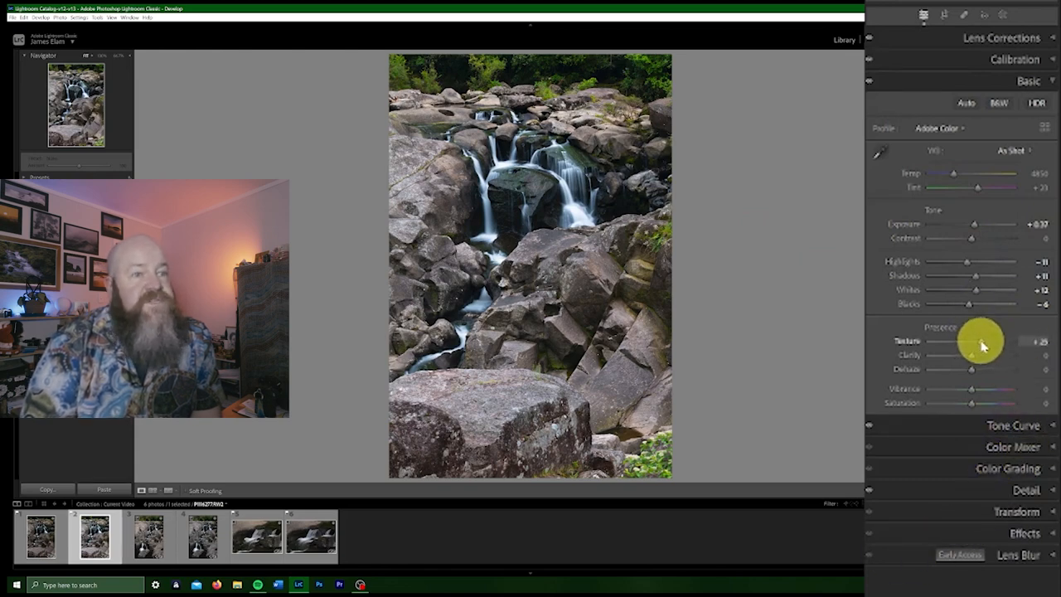
Add +30 texture and +20 vibrance to the slow-shutter frame
left_click_drag(970, 342, 978, 342)
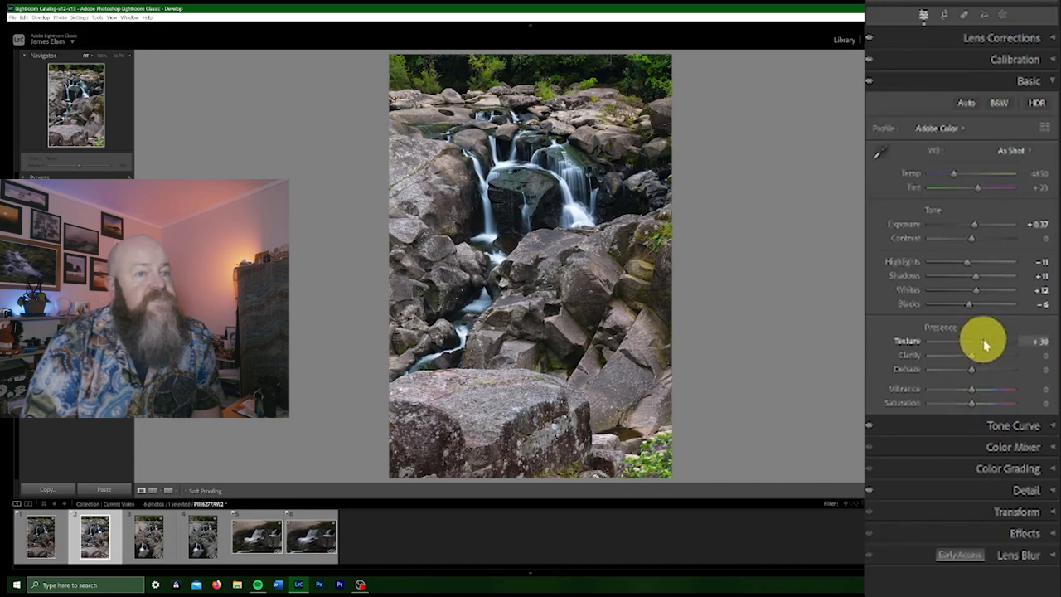
mouse_move(975, 359)
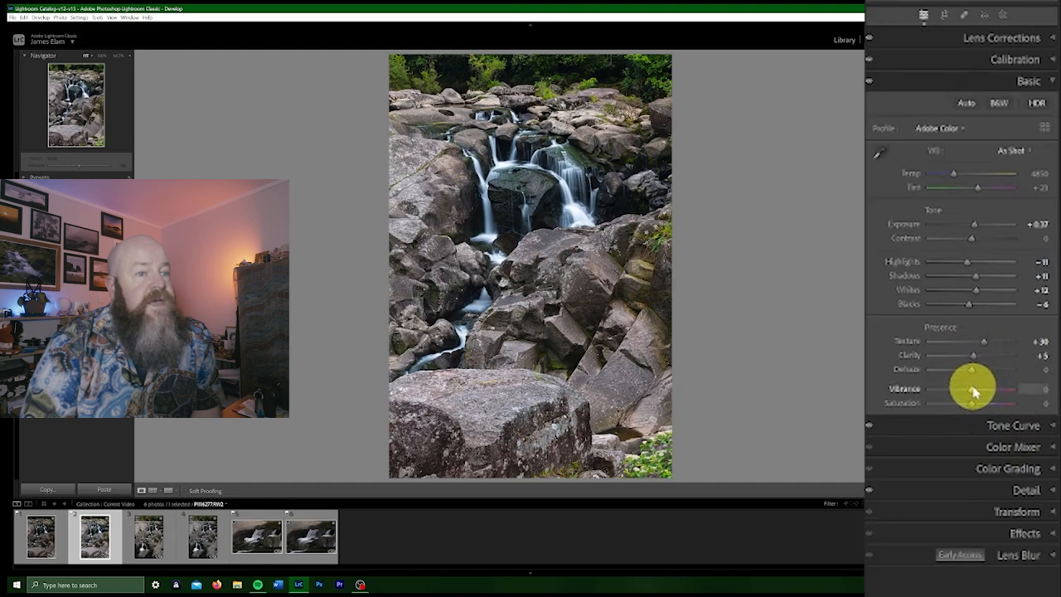
left_click_drag(954, 388, 982, 389)
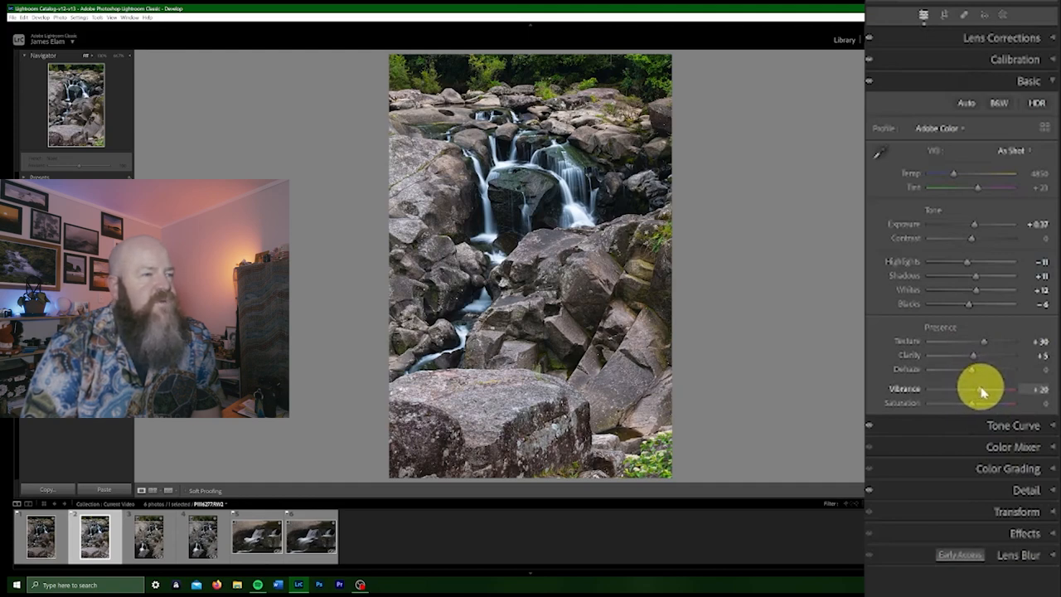
mouse_move(644, 307)
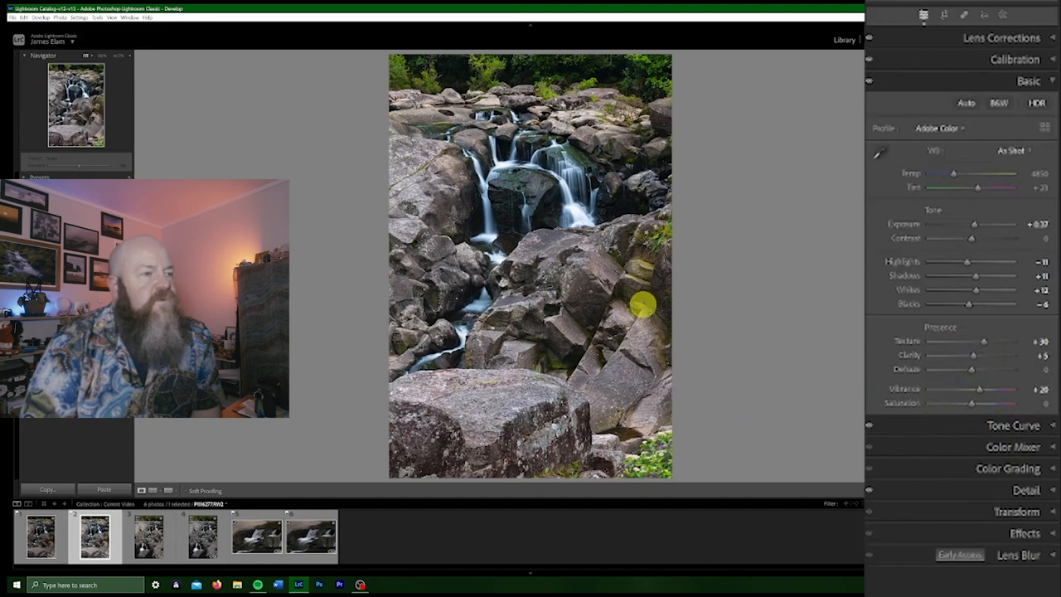
mouse_move(975, 421)
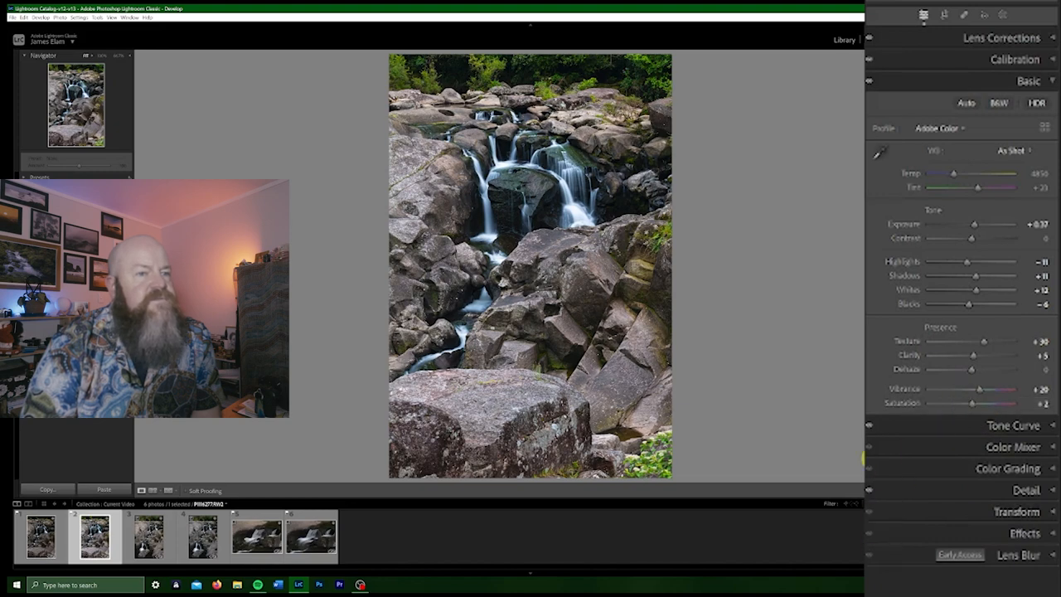
left_click(1008, 146)
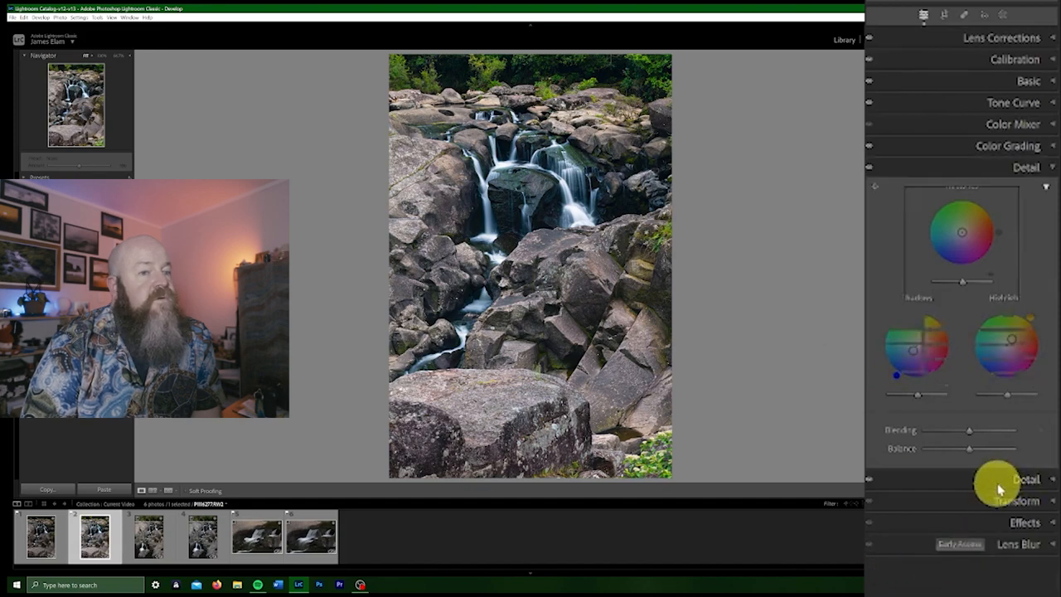
Apply sharpening in the Detail panel with masking restricted to edge detail
left_click(1026, 166)
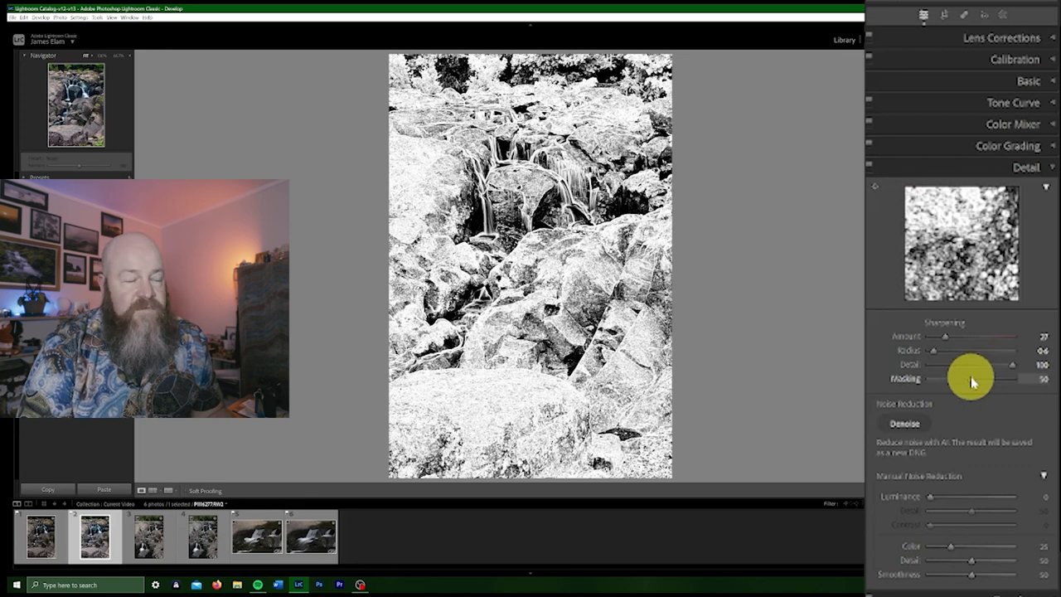
left_click_drag(970, 378, 1014, 378)
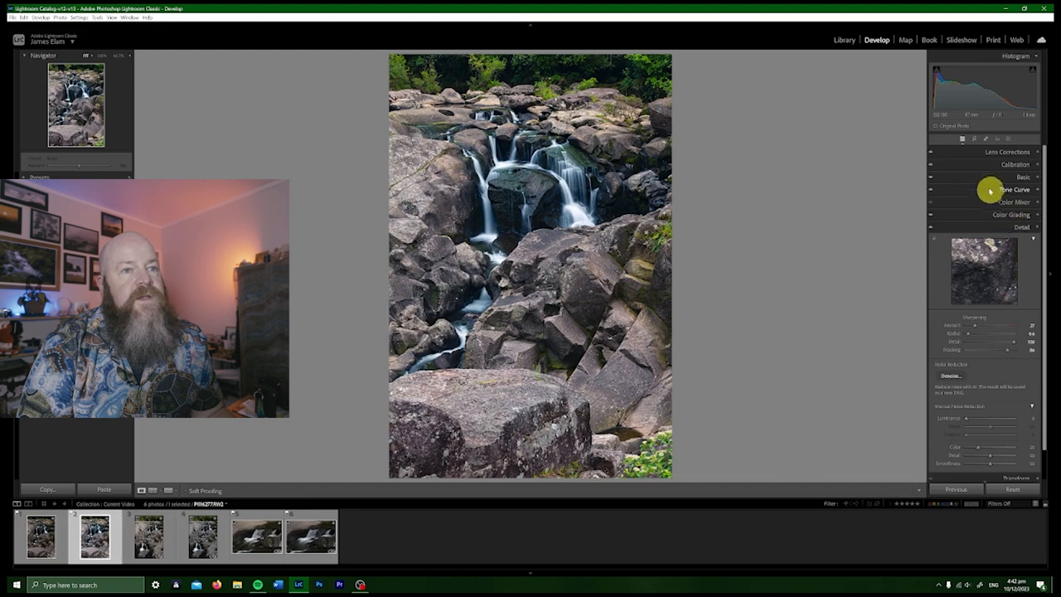
Sync the slow-shutter frame's develop settings onto the fast-shutter frame
left_click(1023, 176)
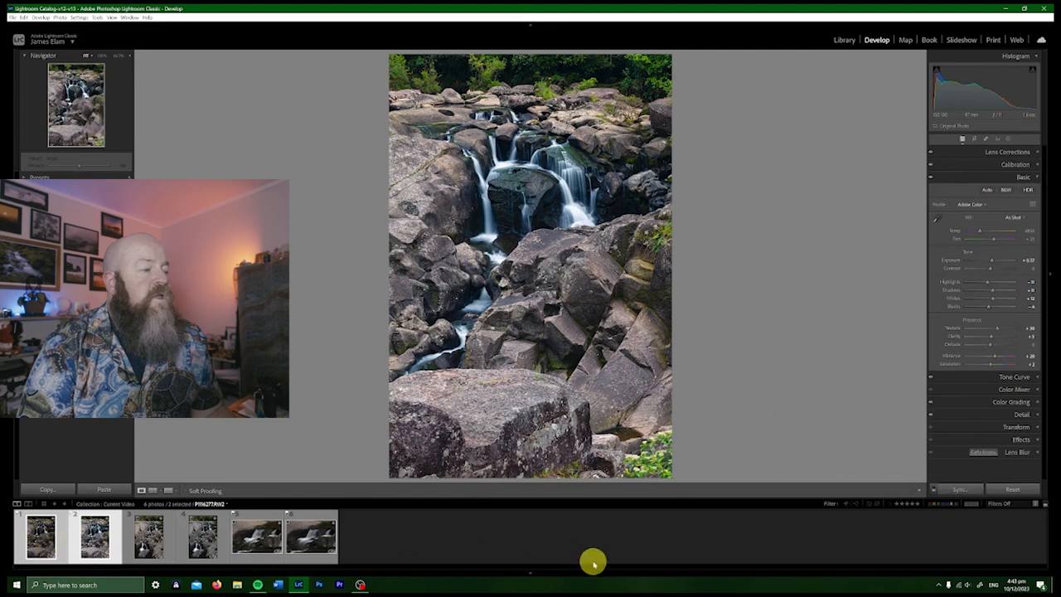
left_click(958, 489)
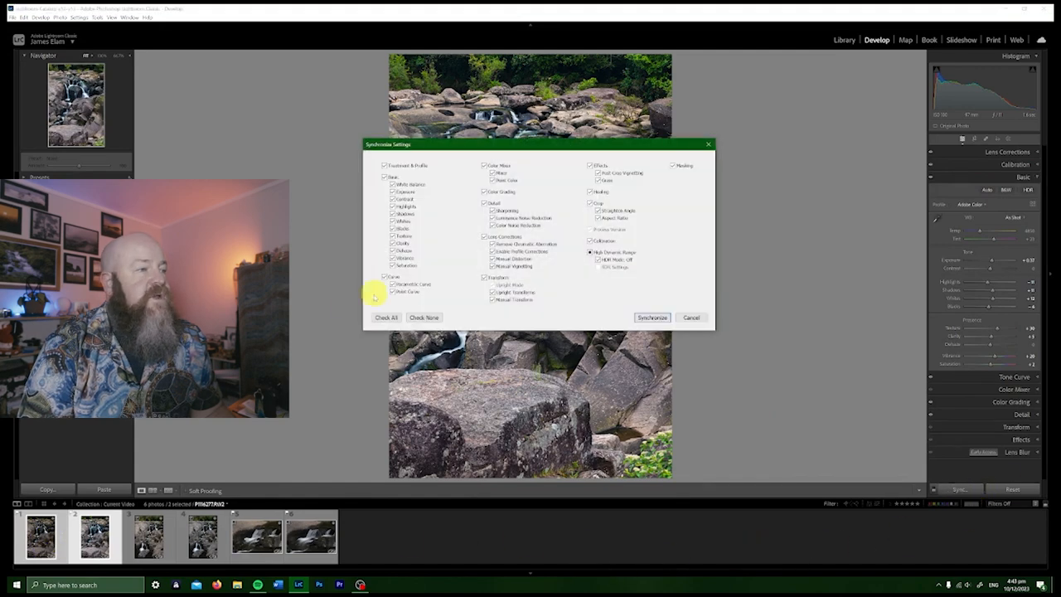
left_click(653, 318)
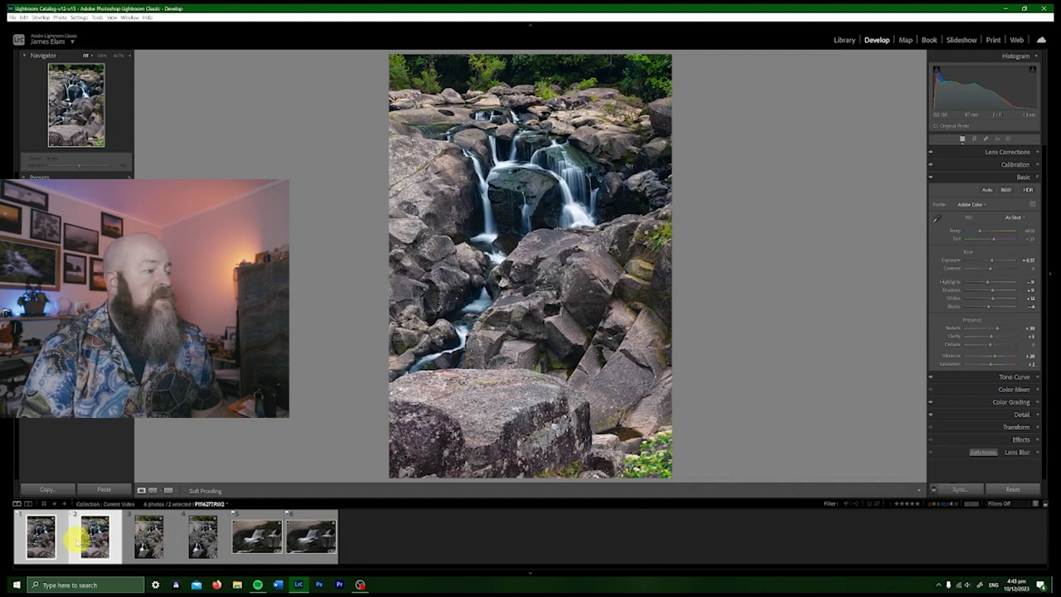
Send both selected frames to Photoshop as layers in one document
right_click(93, 538)
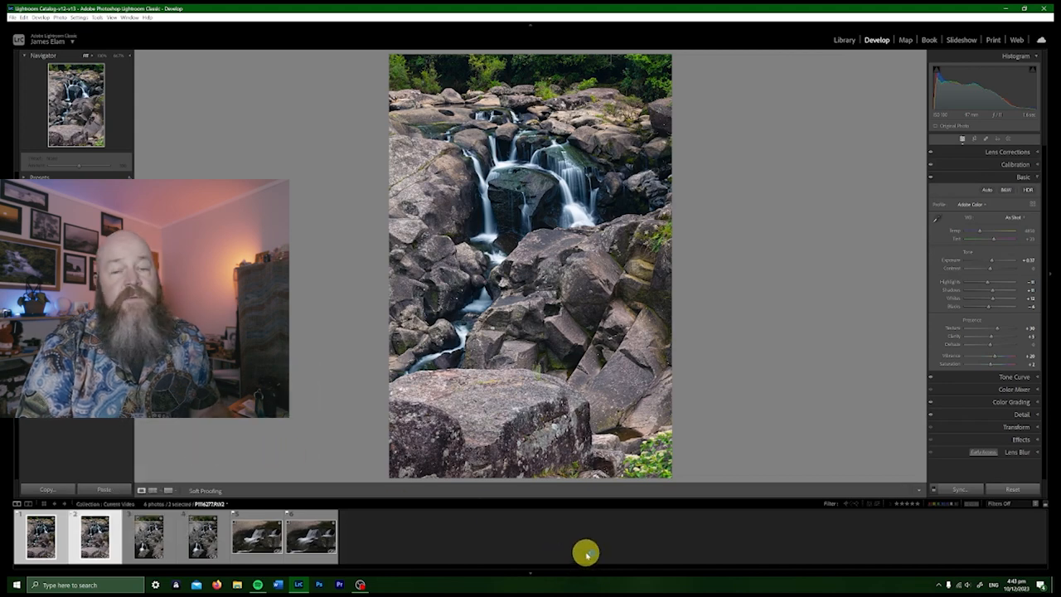
left_click(318, 584)
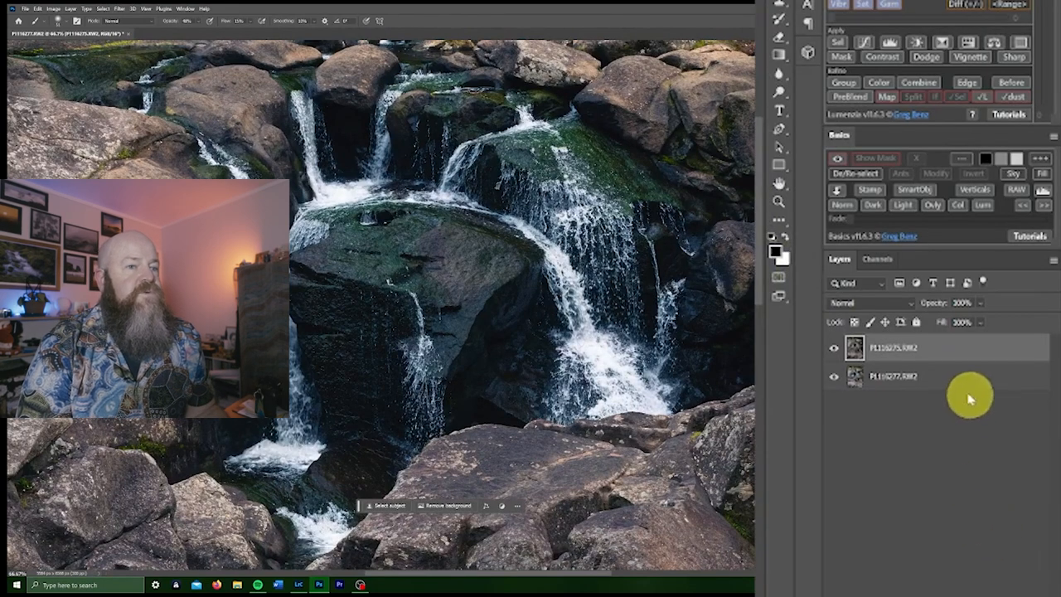
mouse_move(954, 388)
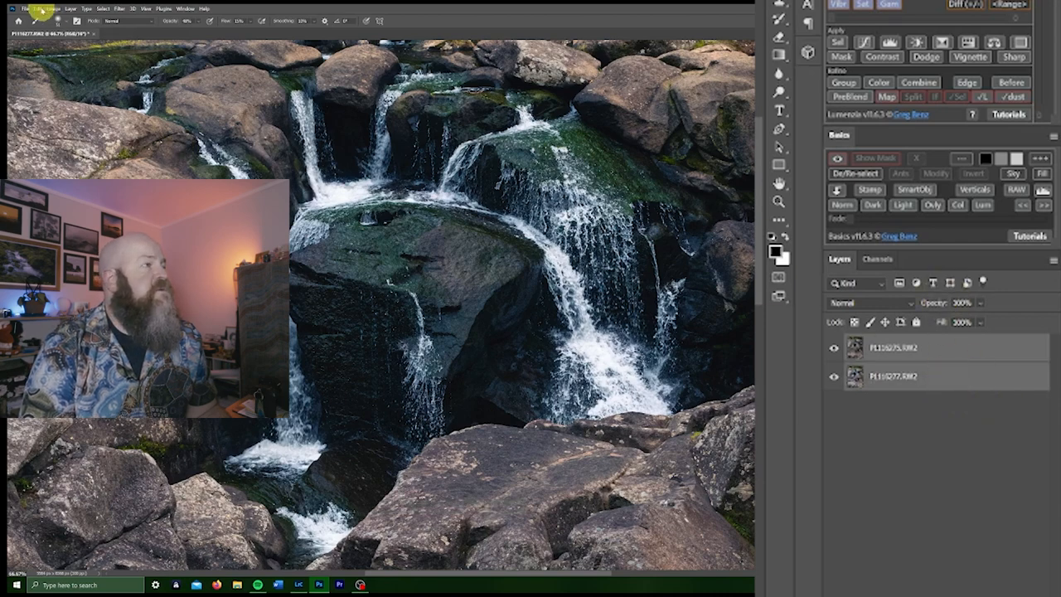
Auto-align the two waterfall layers with Auto projection and select the top exposure layer
left_click(38, 8)
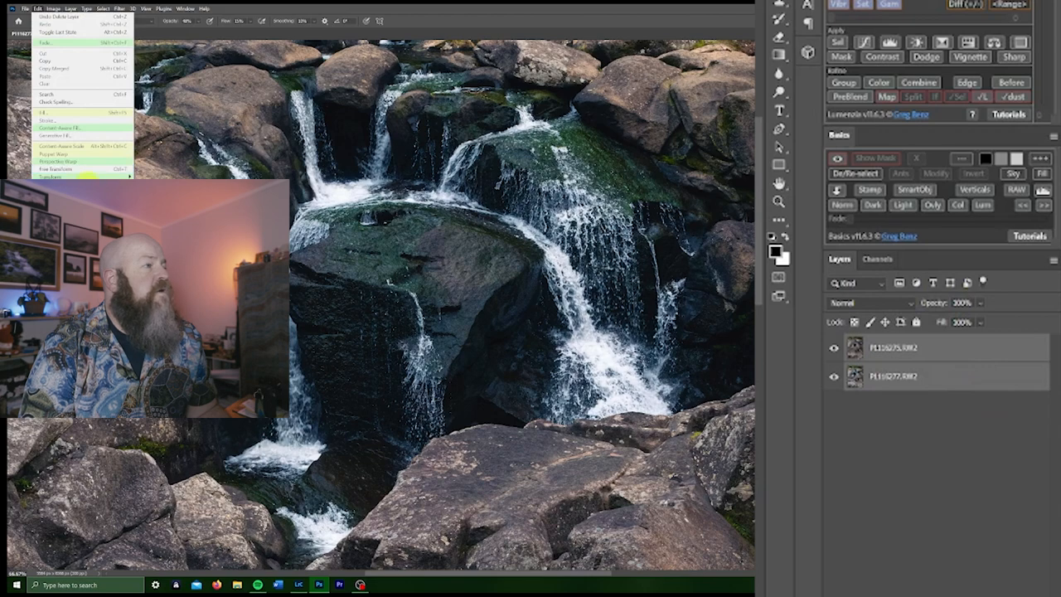
left_click(63, 152)
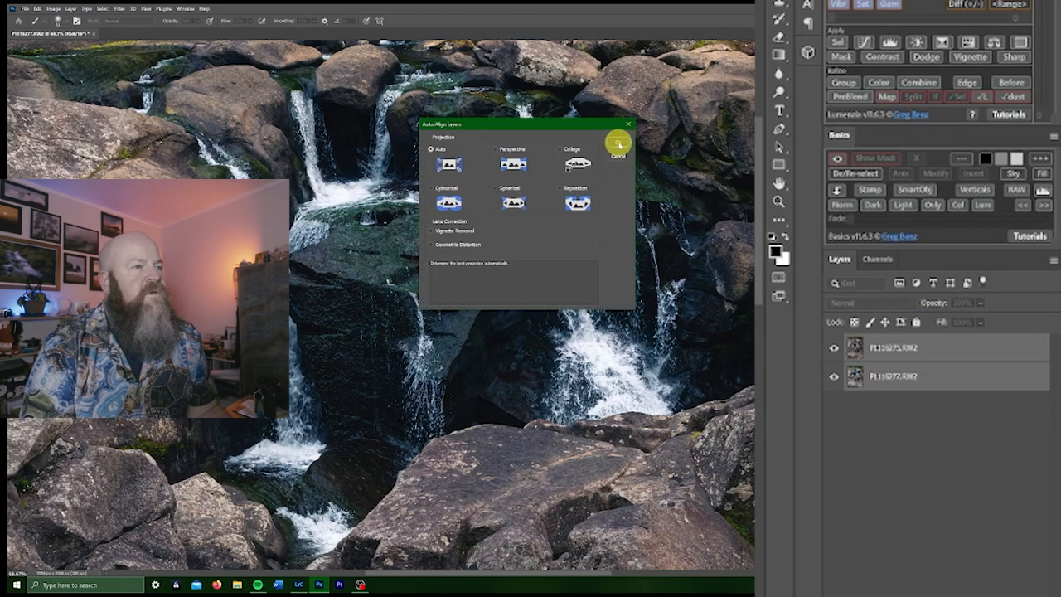
left_click(617, 146)
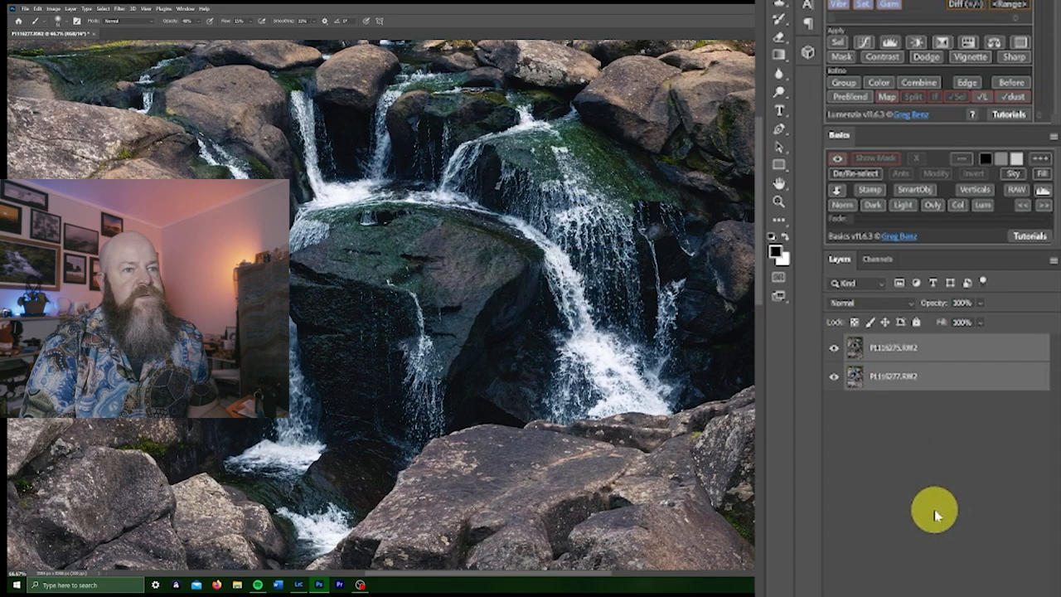
mouse_move(952, 471)
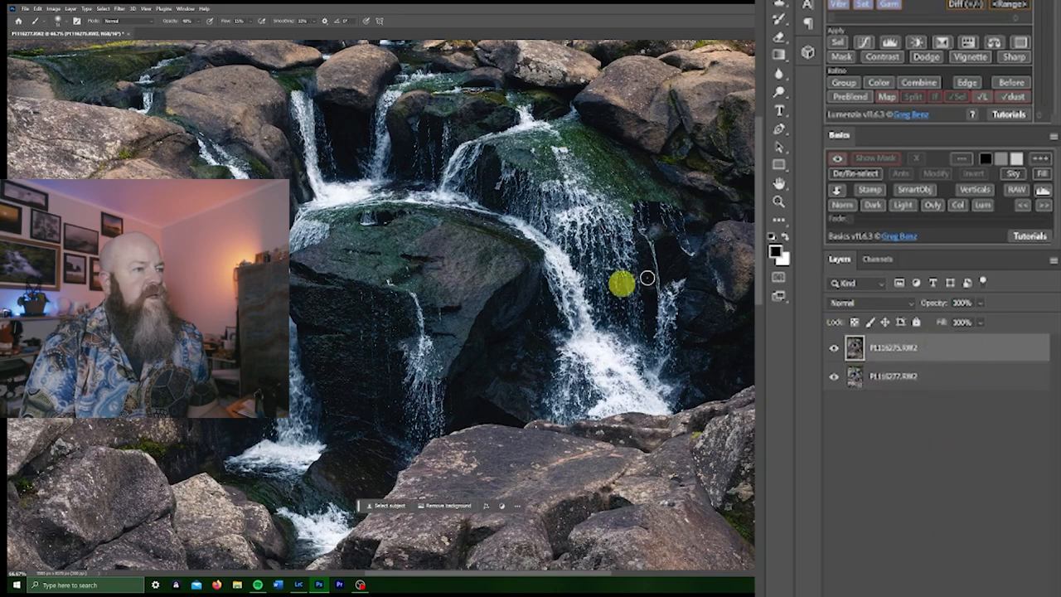
left_click(836, 348)
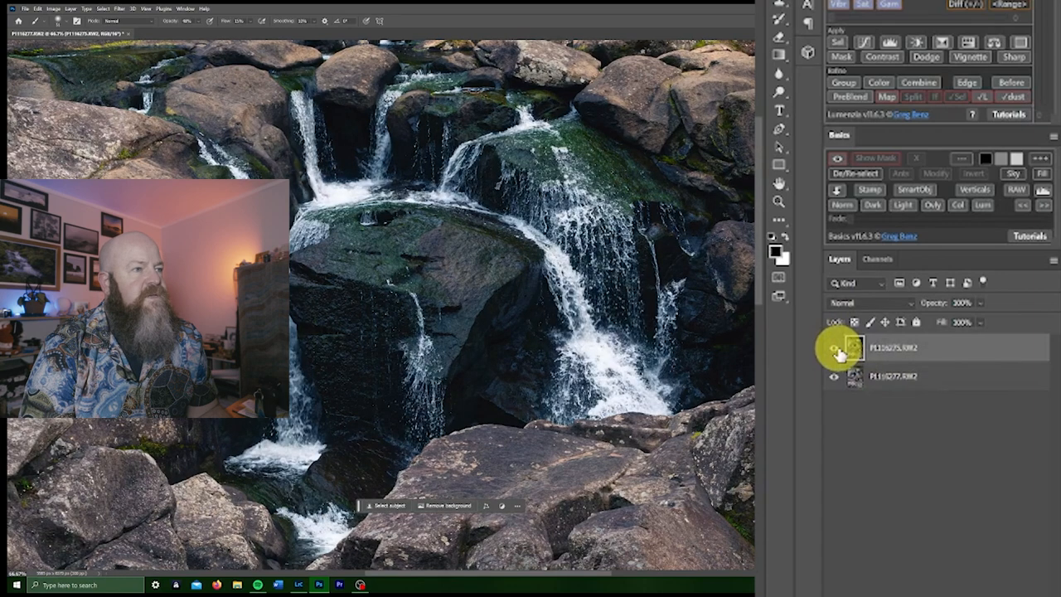
left_click(836, 349)
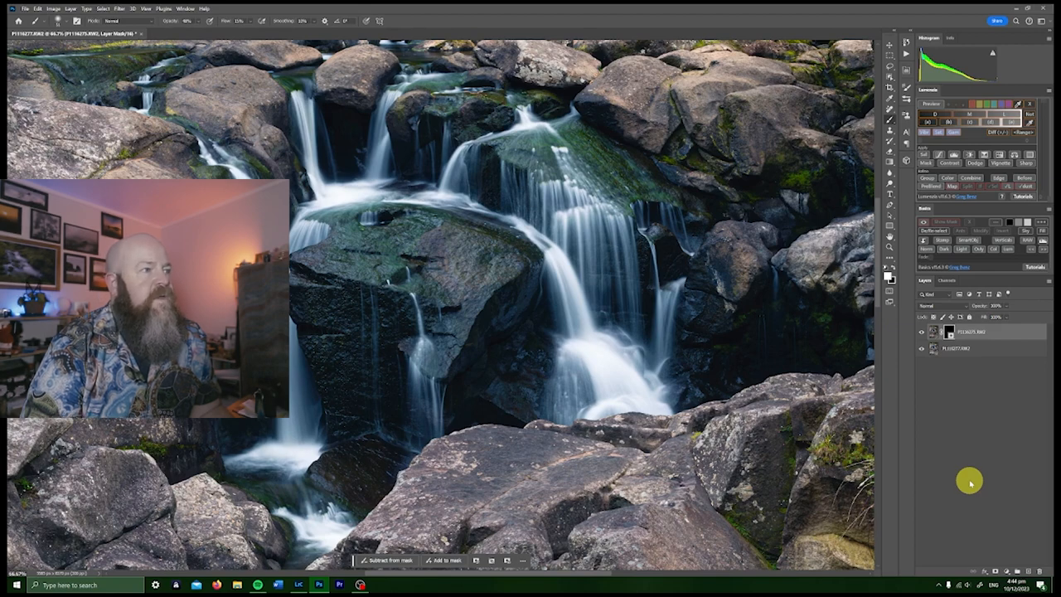
mouse_move(975, 468)
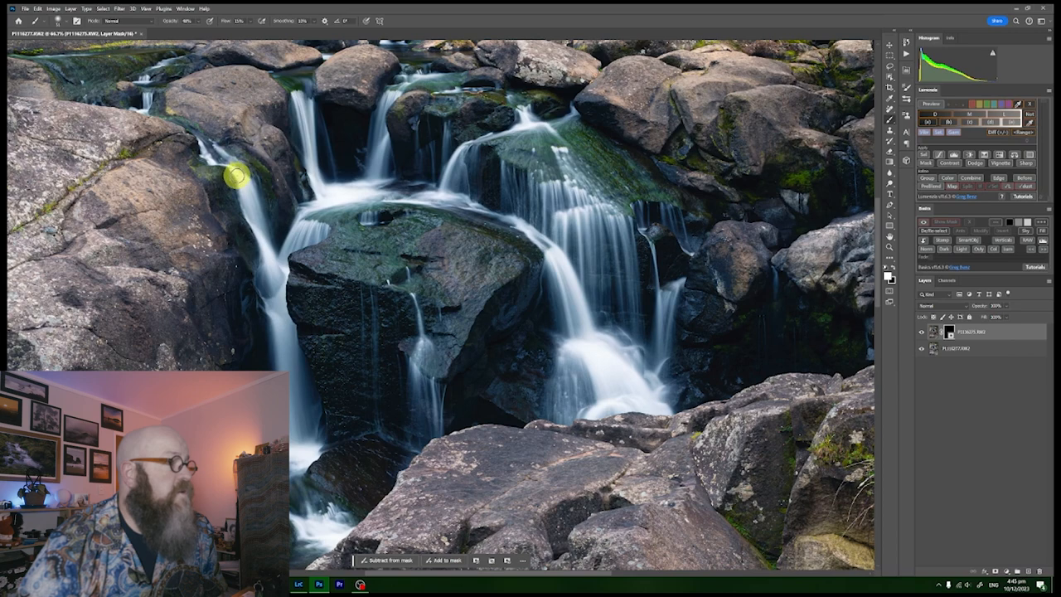
mouse_move(269, 278)
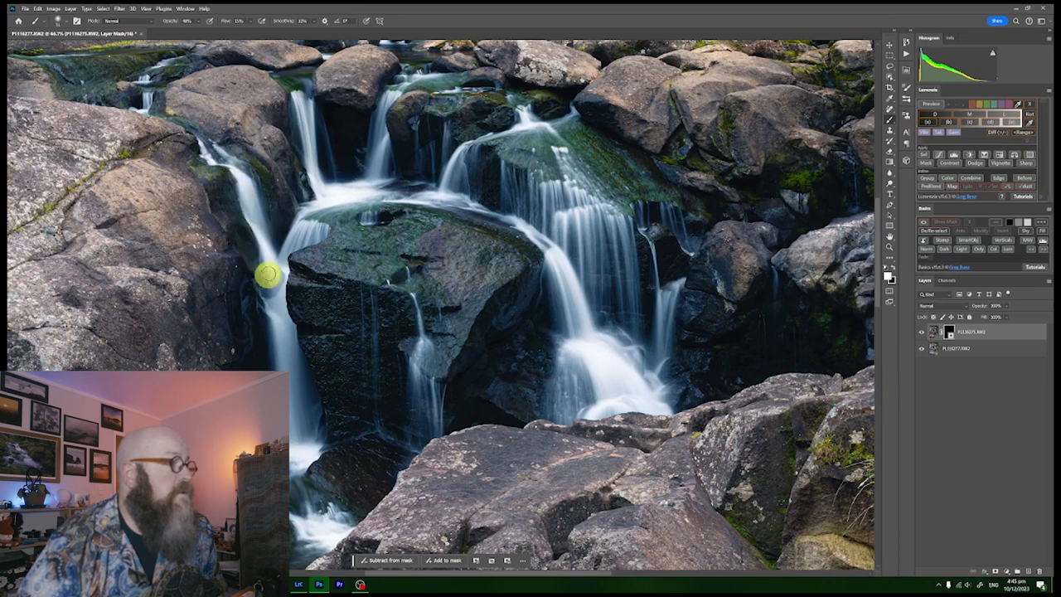
mouse_move(249, 214)
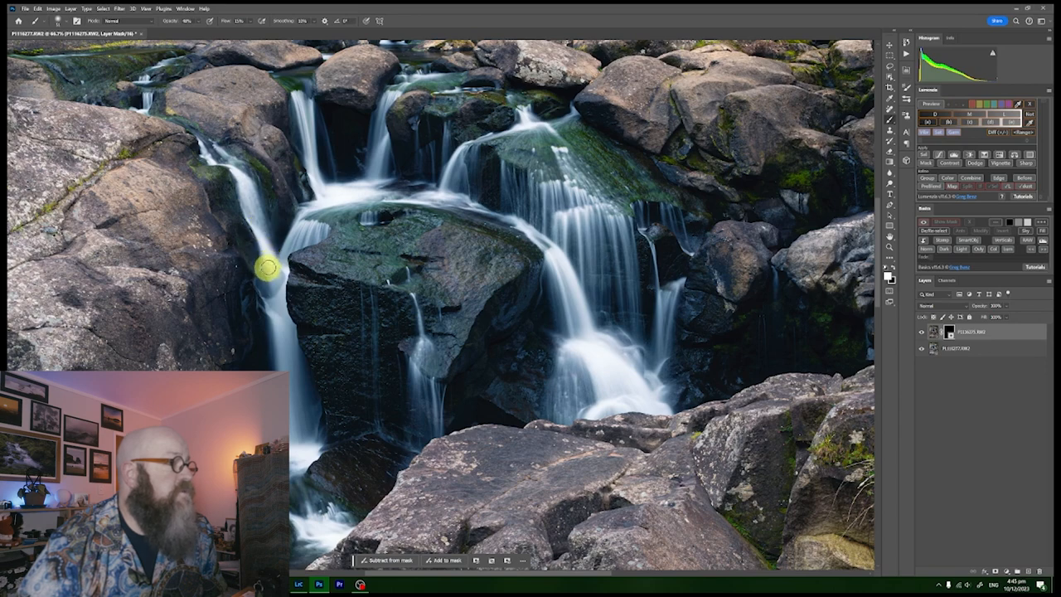
mouse_move(272, 282)
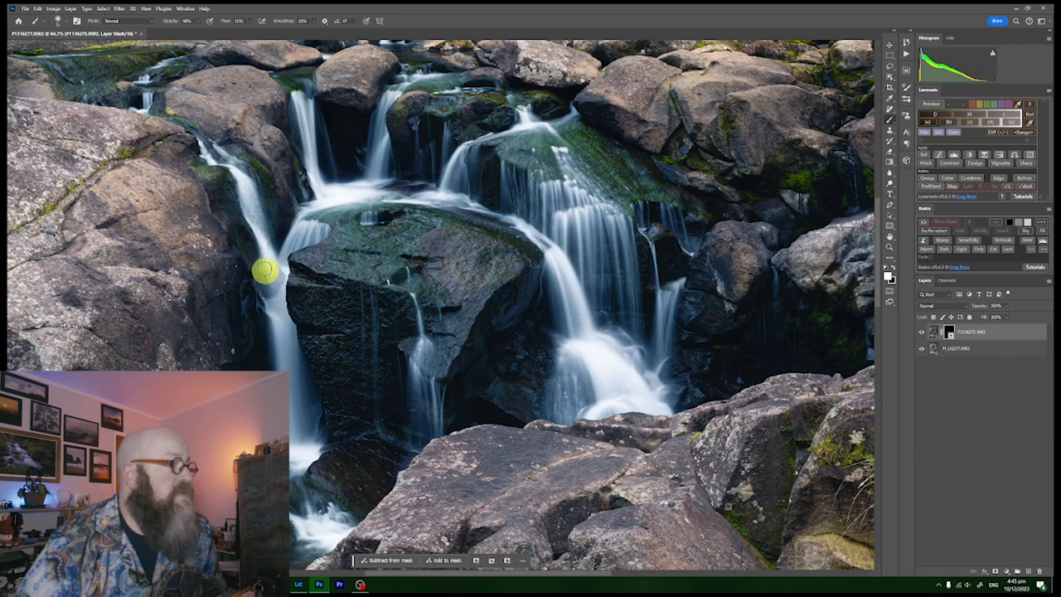
mouse_move(285, 249)
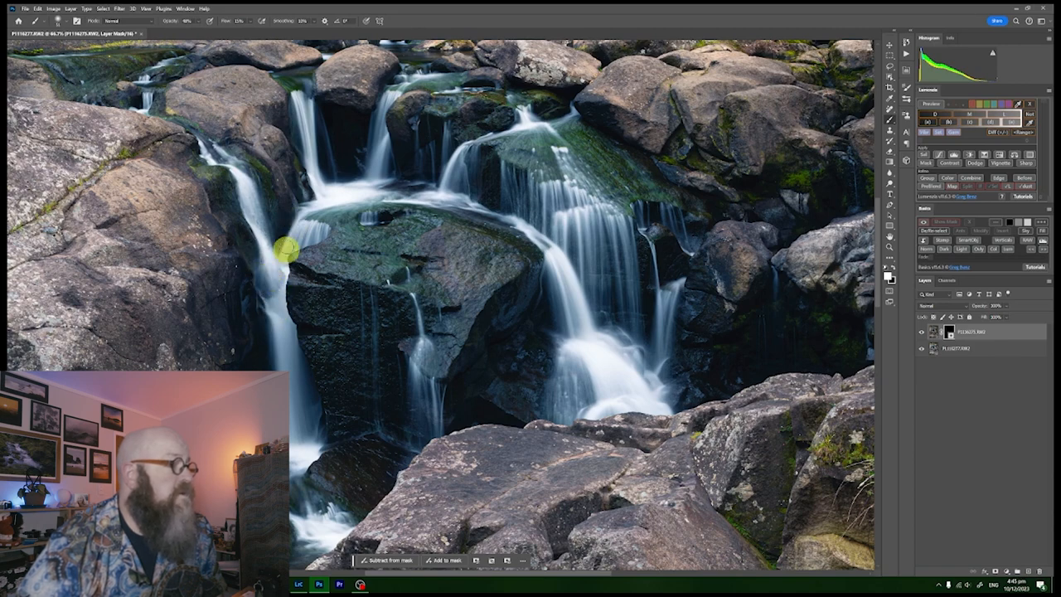
mouse_move(282, 307)
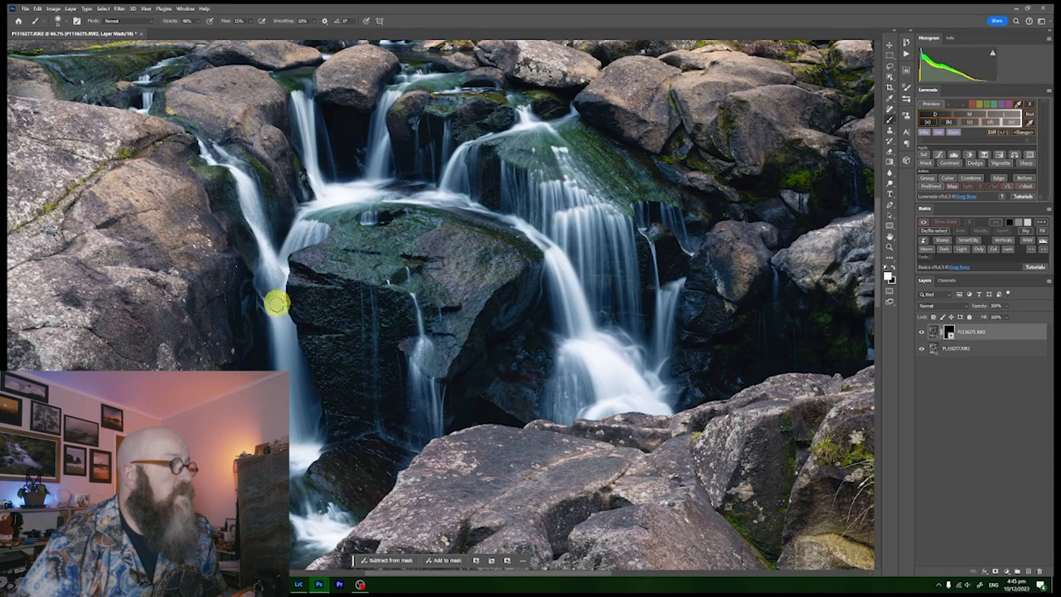
mouse_move(307, 262)
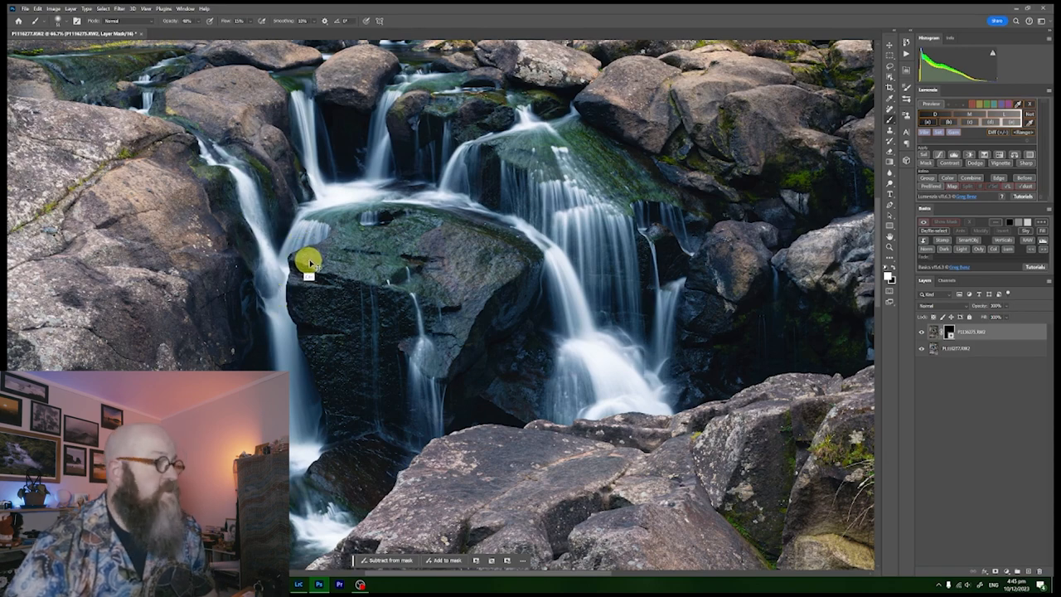
mouse_move(279, 318)
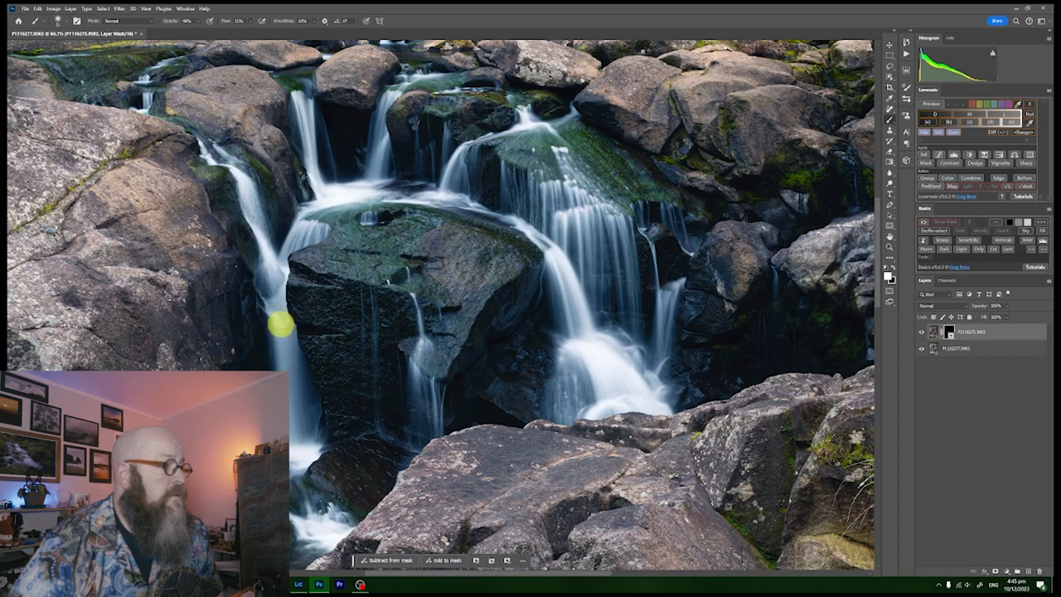
mouse_move(307, 429)
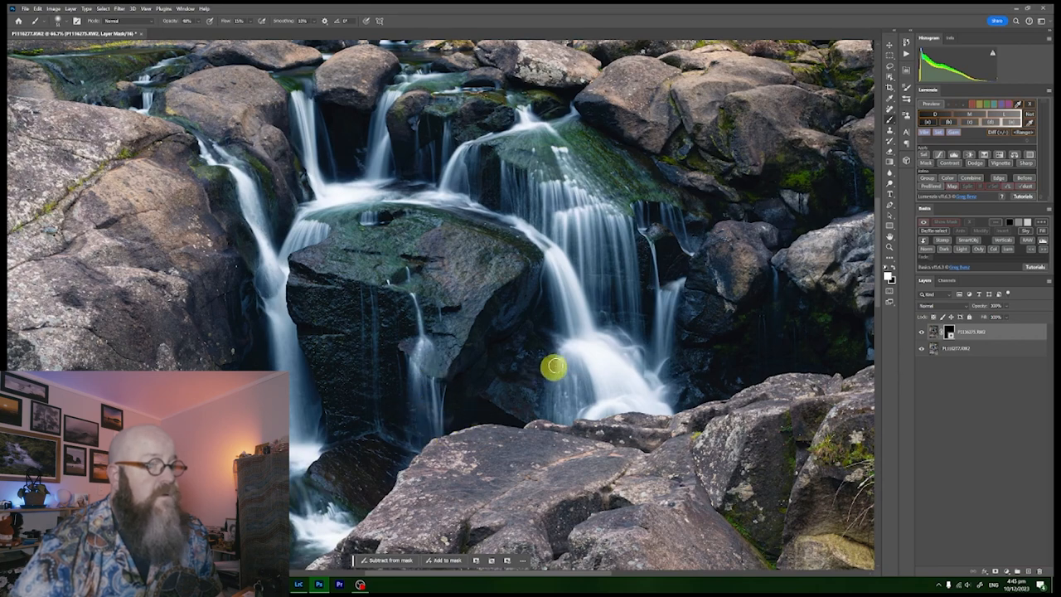
mouse_move(589, 362)
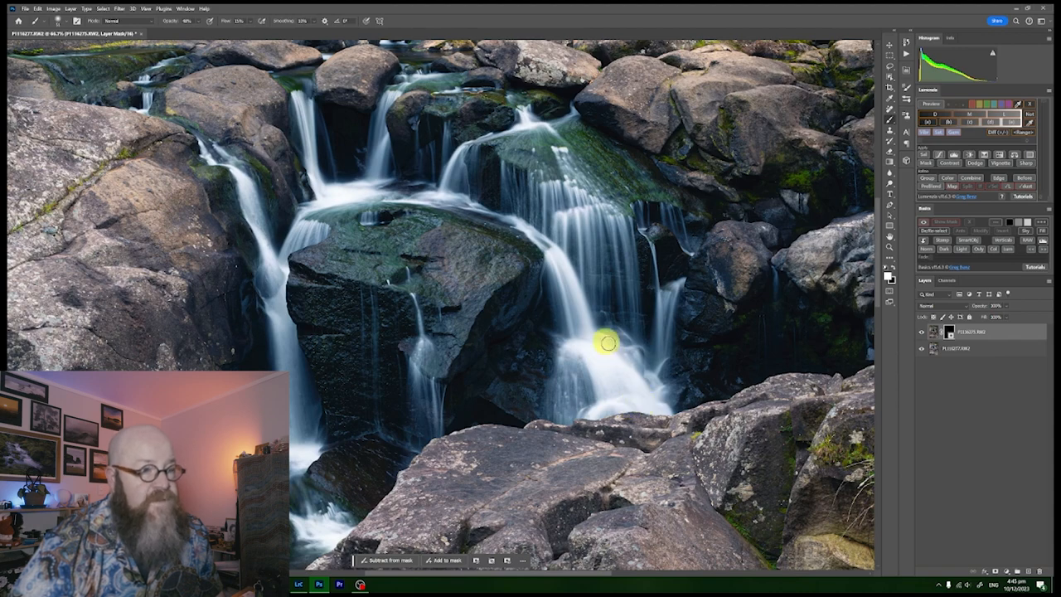
mouse_move(590, 350)
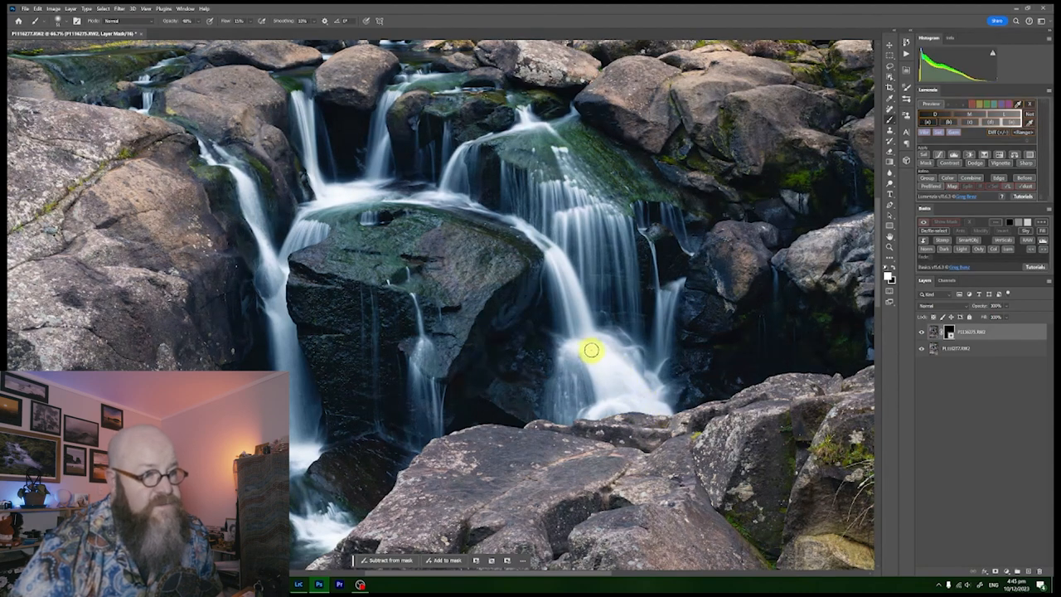
mouse_move(571, 335)
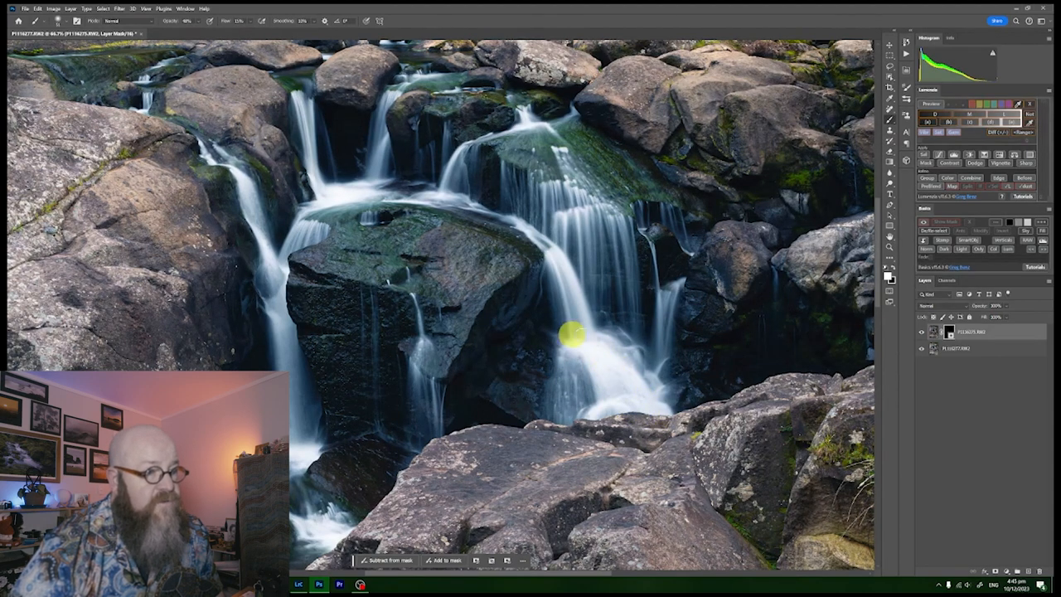
mouse_move(676, 284)
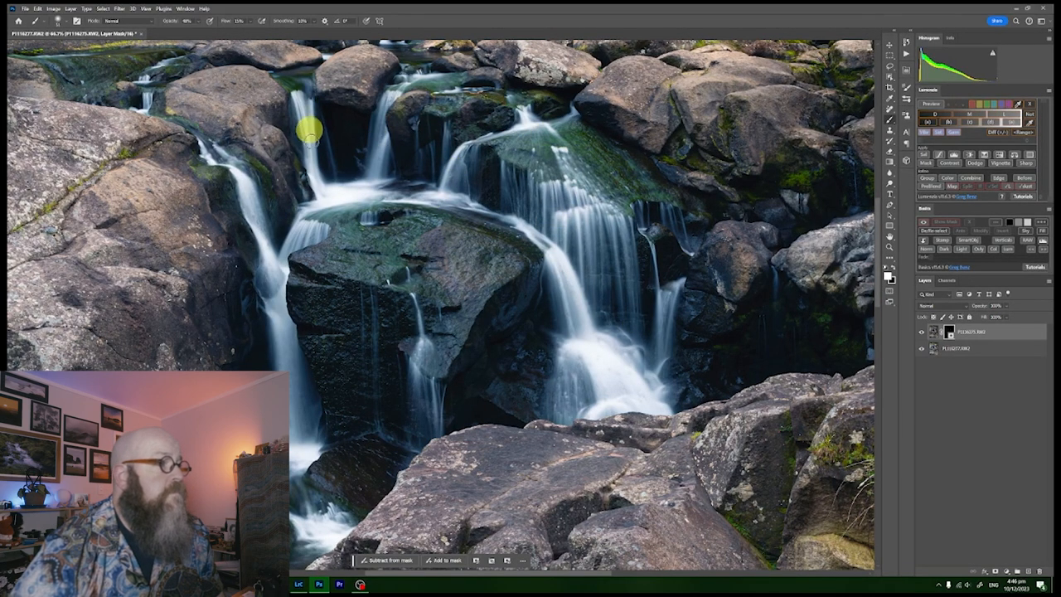
mouse_move(877, 239)
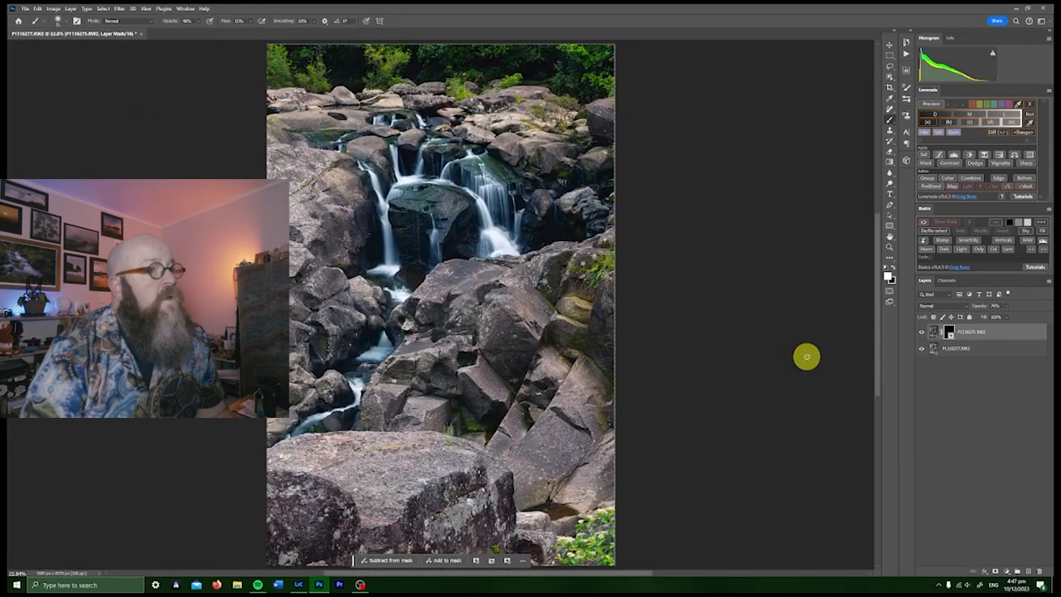
mouse_move(766, 355)
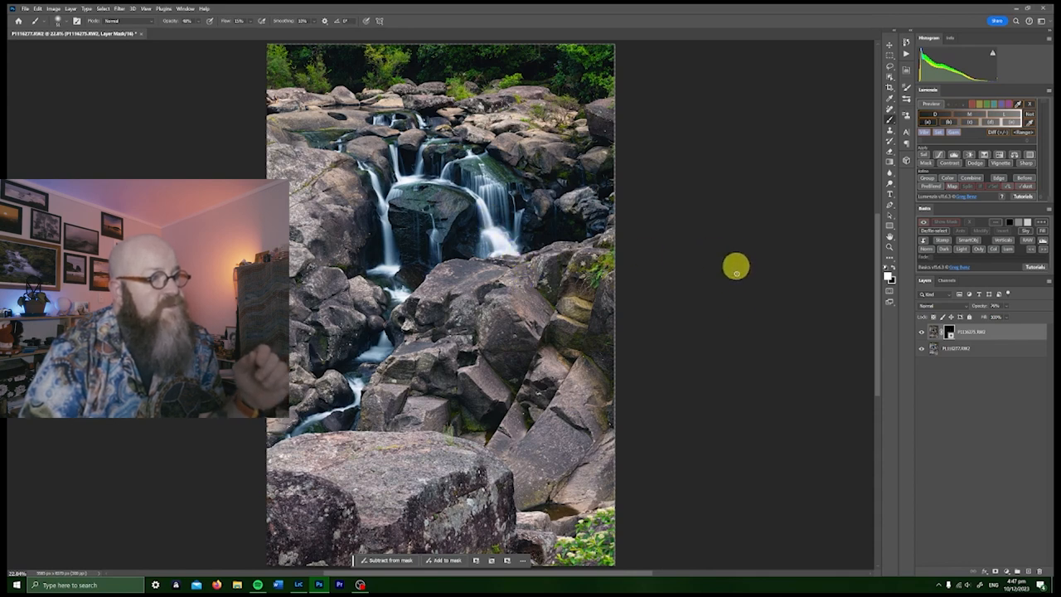
mouse_move(730, 319)
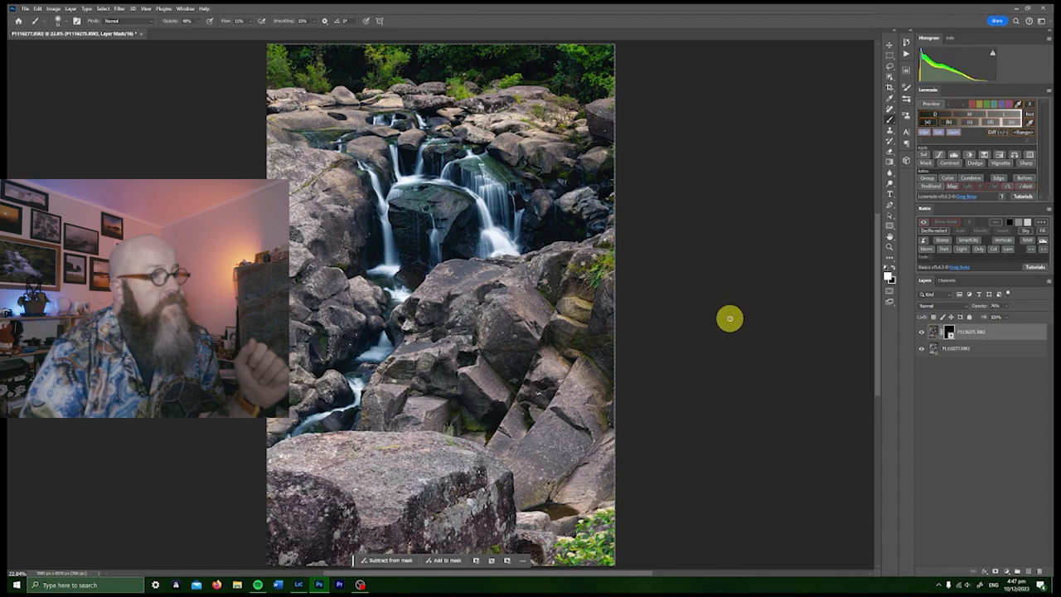
mouse_move(816, 365)
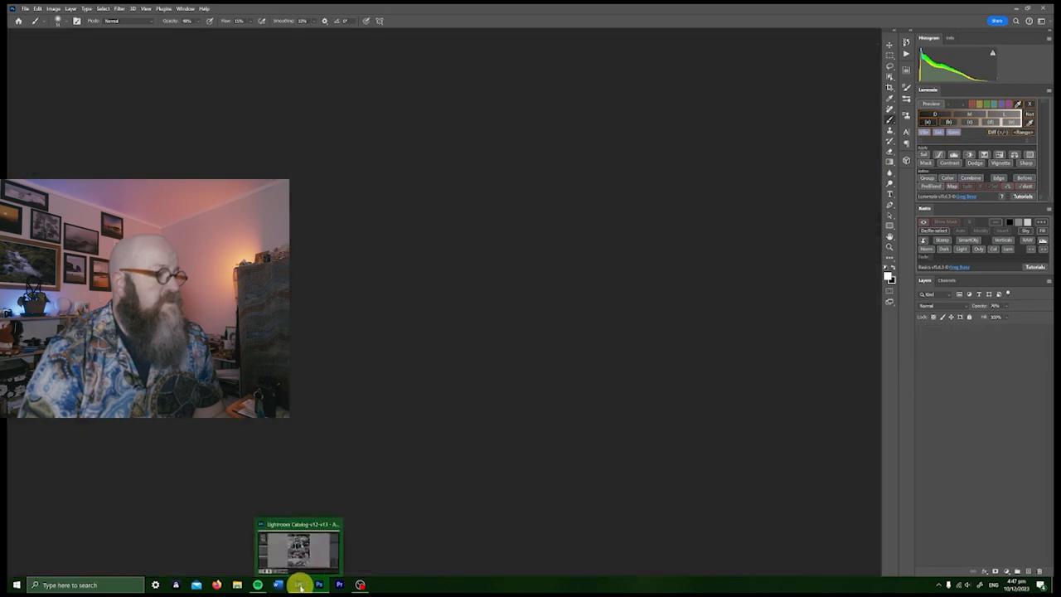
Return to Lightroom Classic's Develop module and start cropping the blended photo
left_click(299, 546)
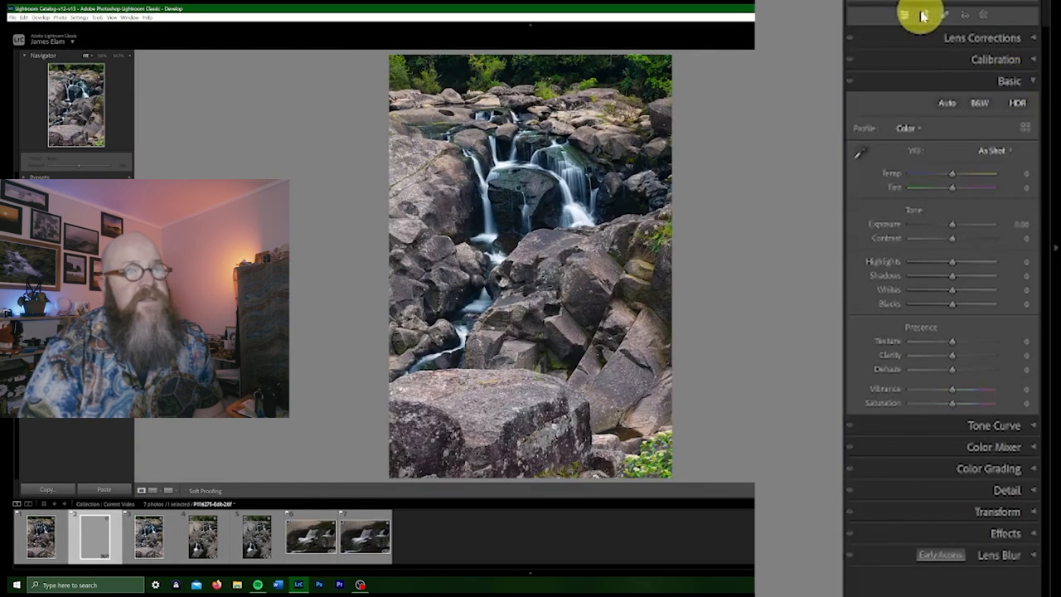
left_click(925, 15)
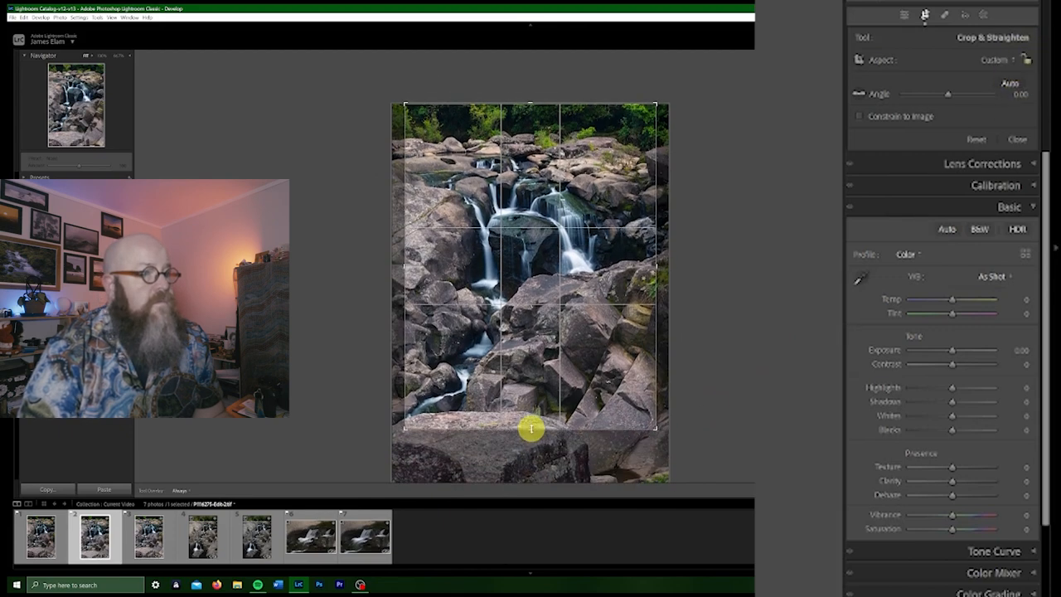
Tighten the crop to a vertical frame trimming the top foliage, and apply it
left_click_drag(531, 428, 531, 100)
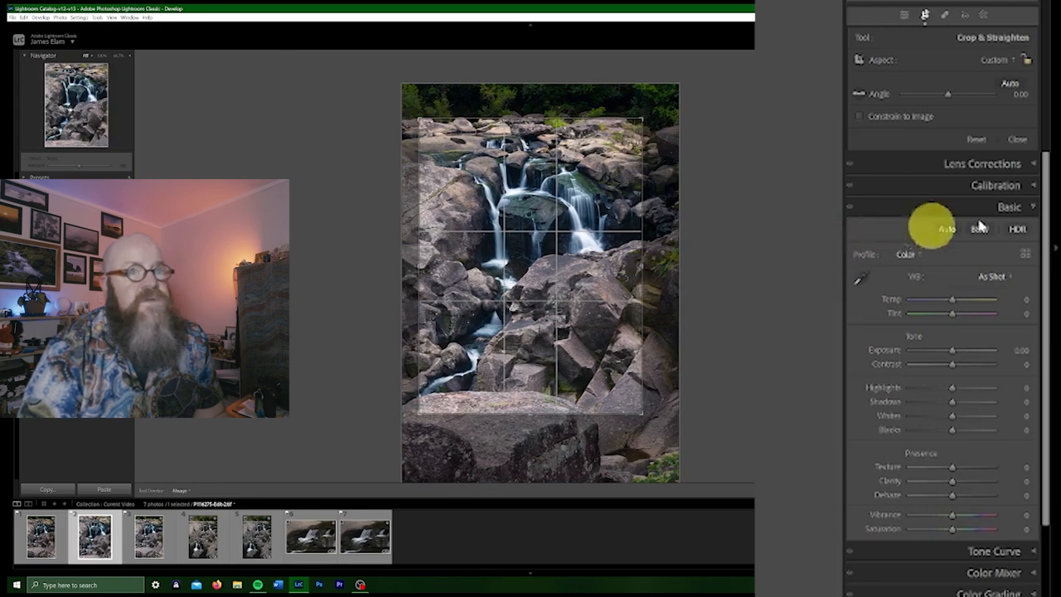
left_click(1018, 139)
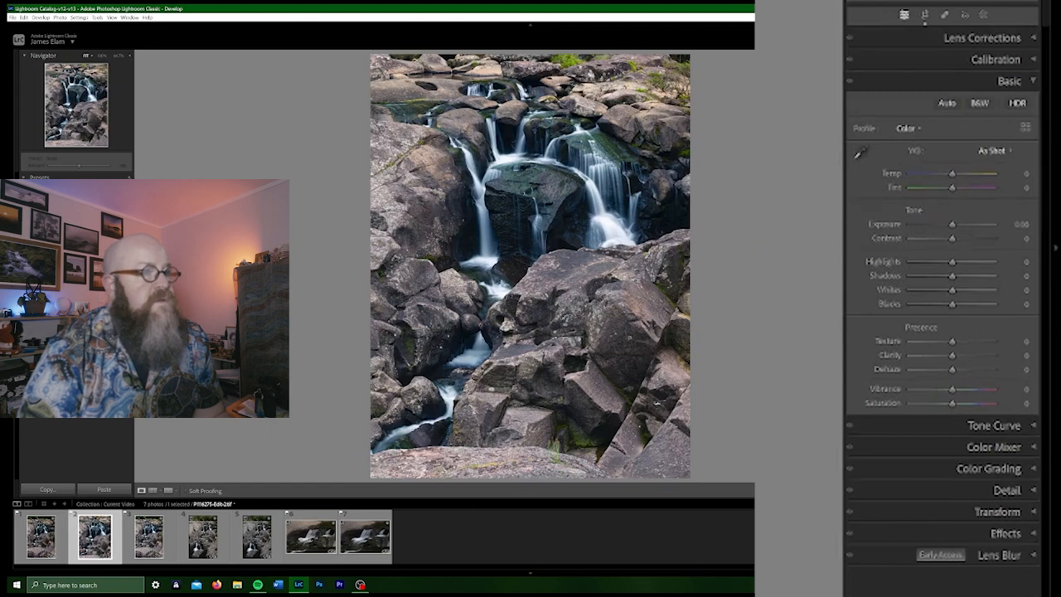